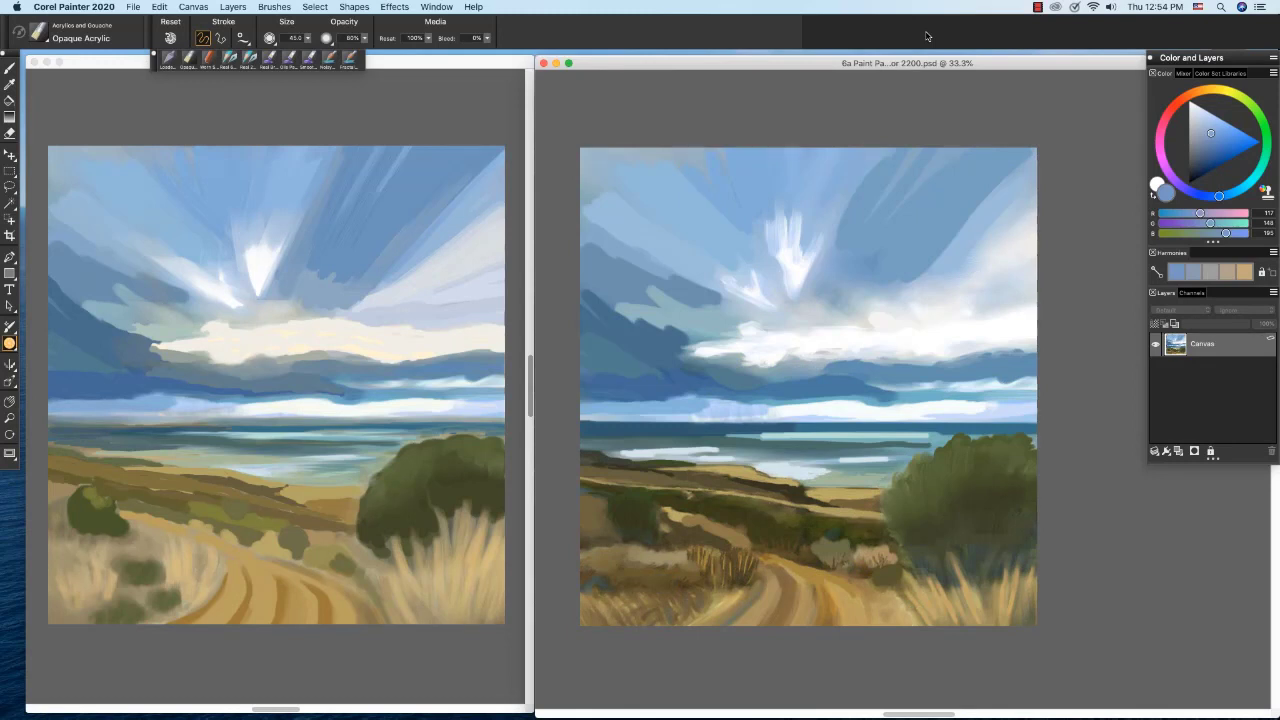
{"action": "mouse_move", "coordinate": [918, 104]}
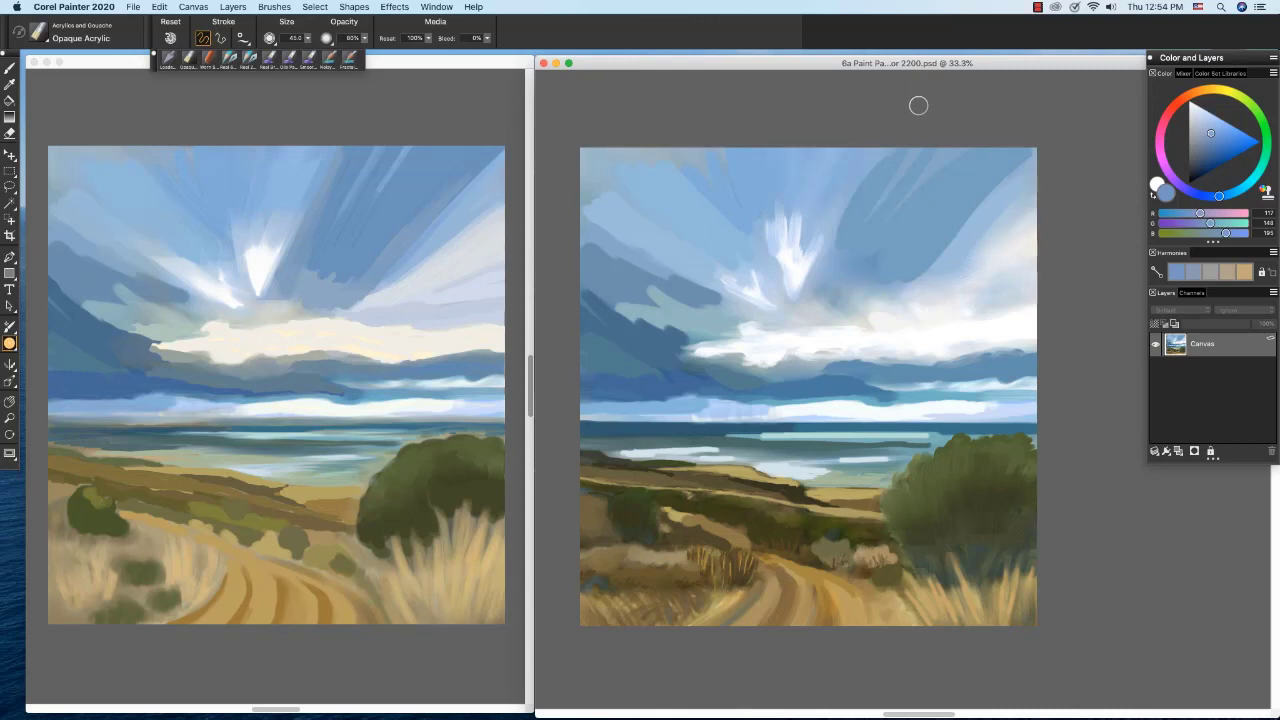
{"action": "mouse_move", "coordinate": [828, 264]}
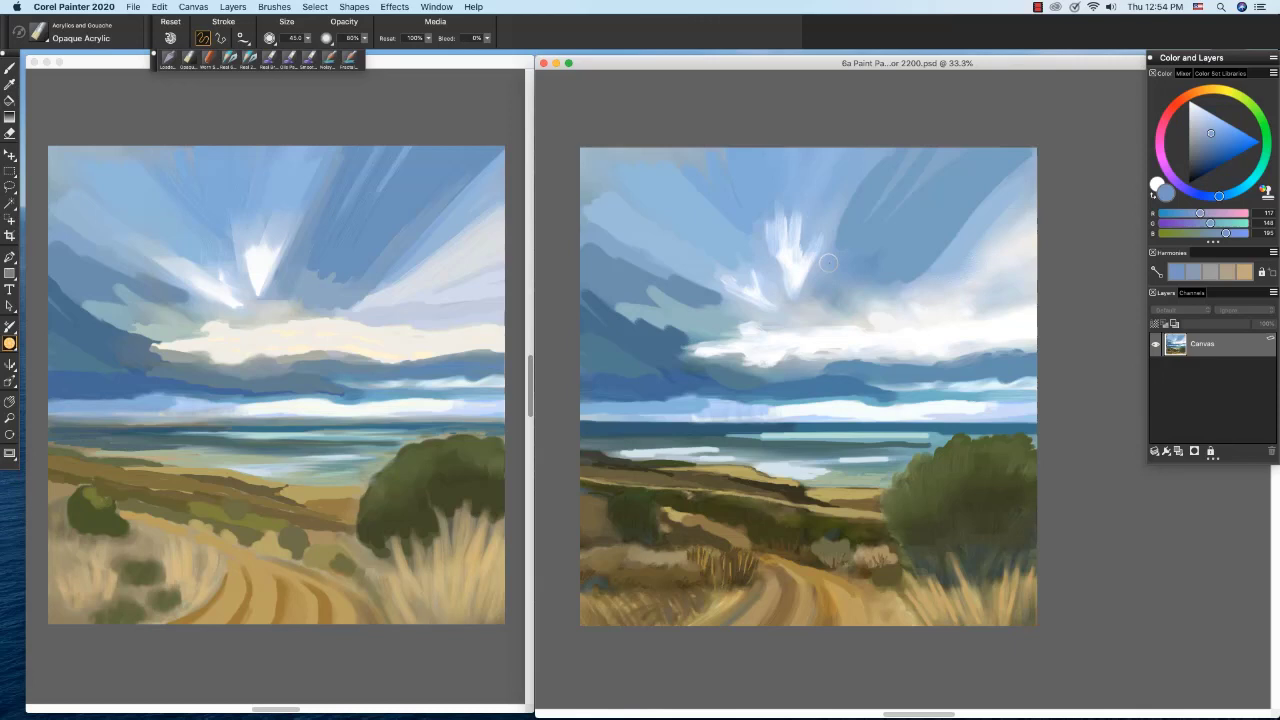
{"action": "mouse_move", "coordinate": [878, 448]}
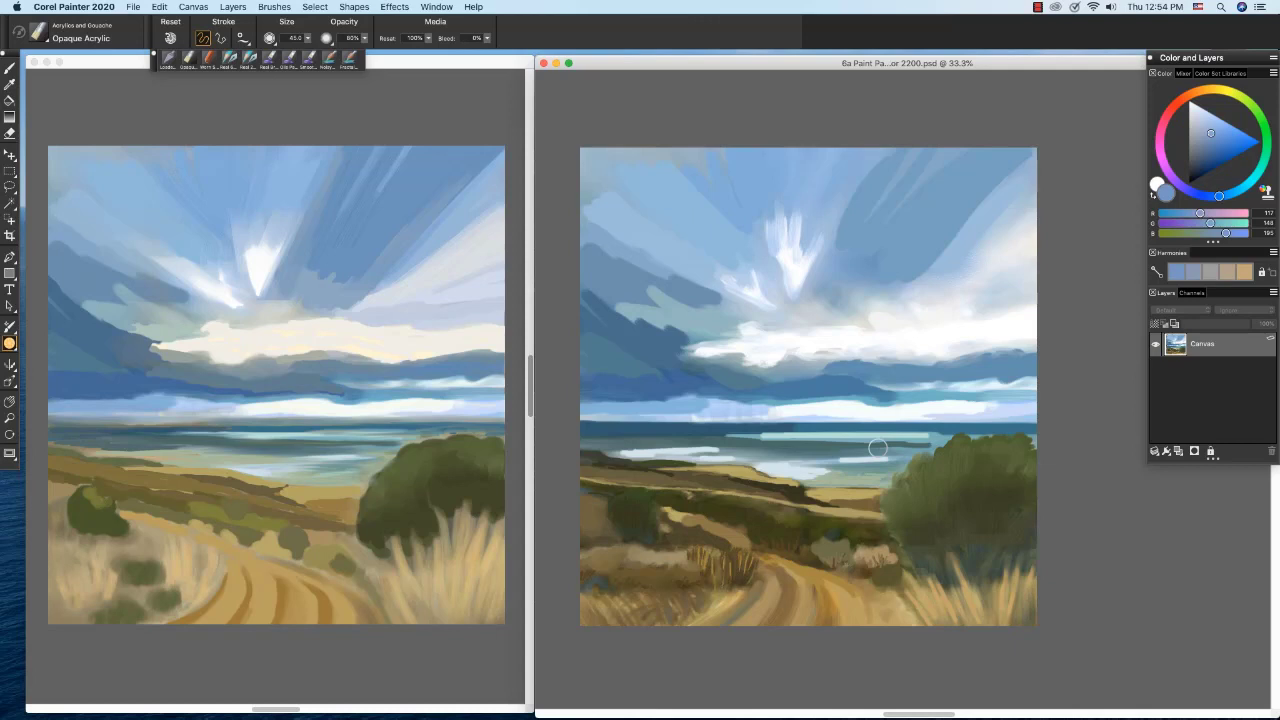
{"action": "mouse_move", "coordinate": [876, 448]}
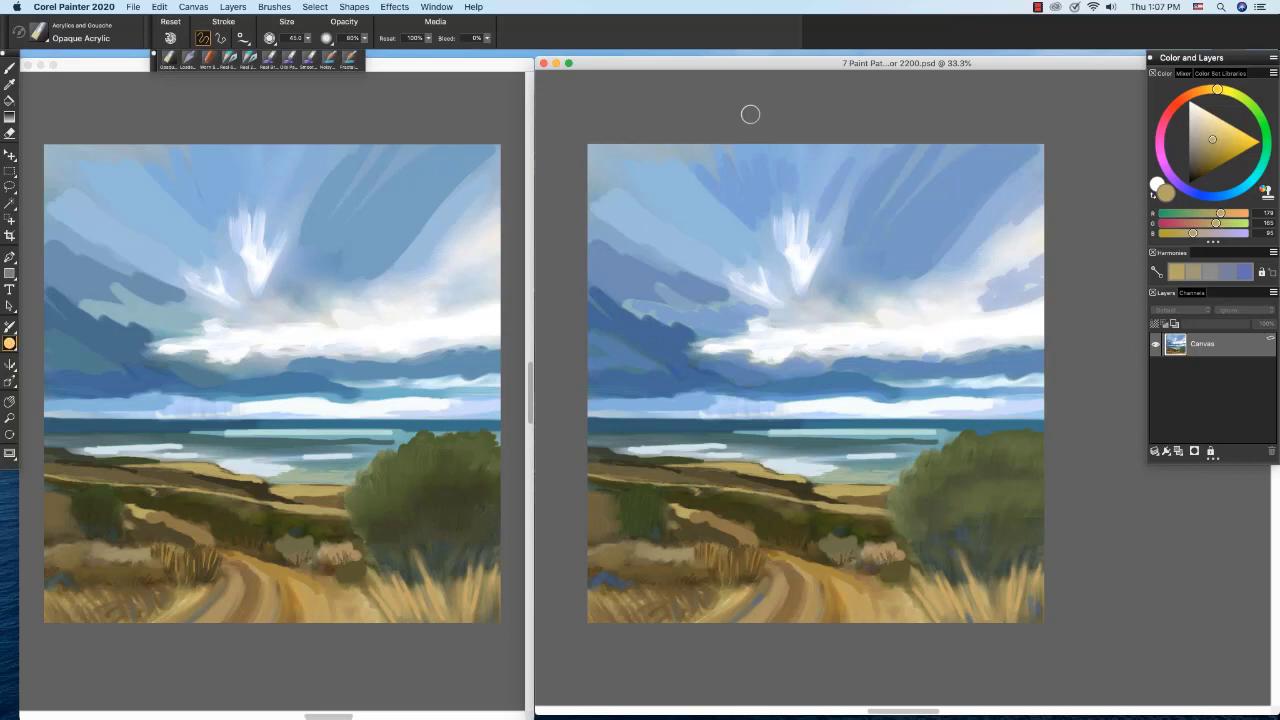
{"action": "mouse_move", "coordinate": [276, 300]}
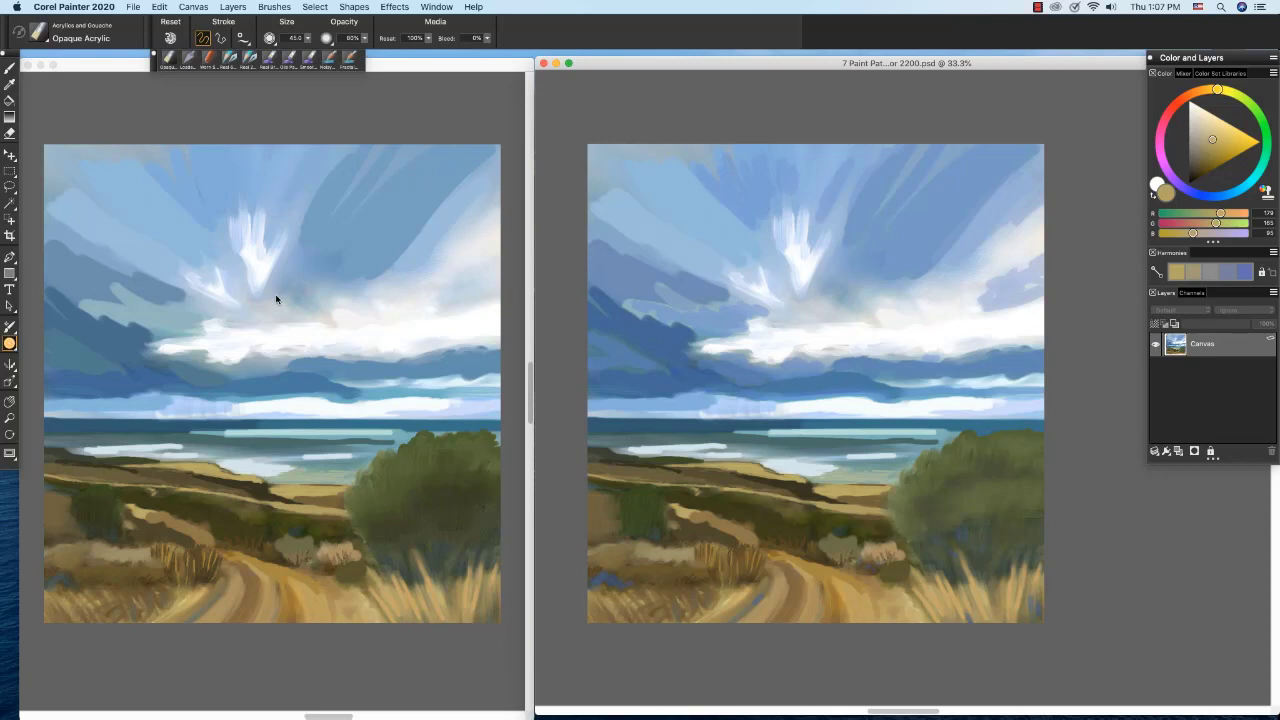
{"action": "mouse_move", "coordinate": [616, 330]}
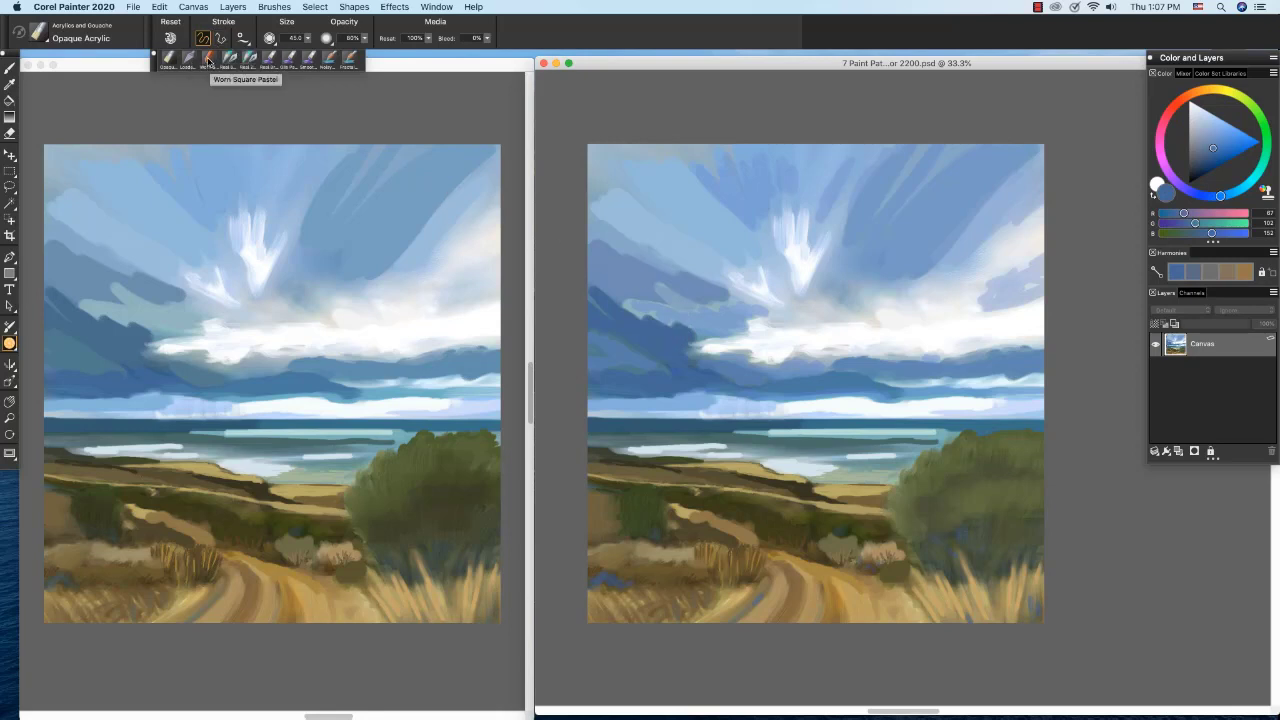
{"action": "mouse_move", "coordinate": [210, 78]}
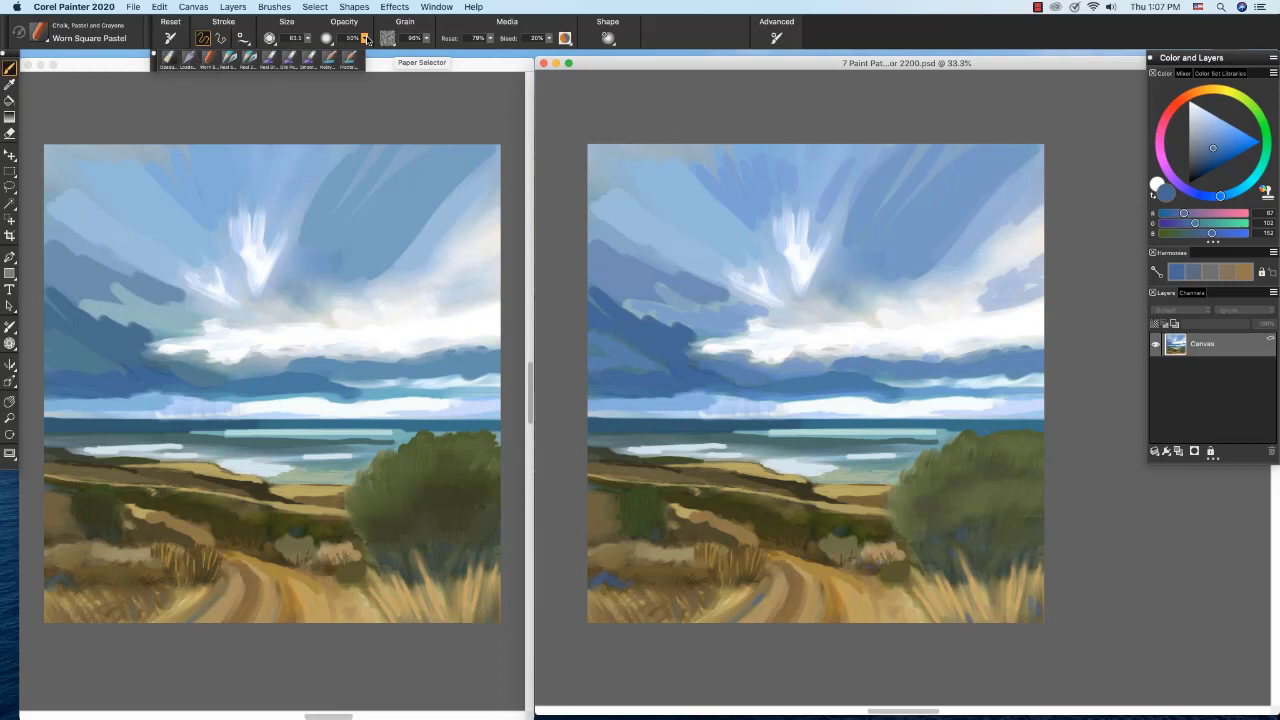
Adjust the worn square pastel brush's size from the property bar Size setting.
{"action": "left_click", "coordinate": [268, 38]}
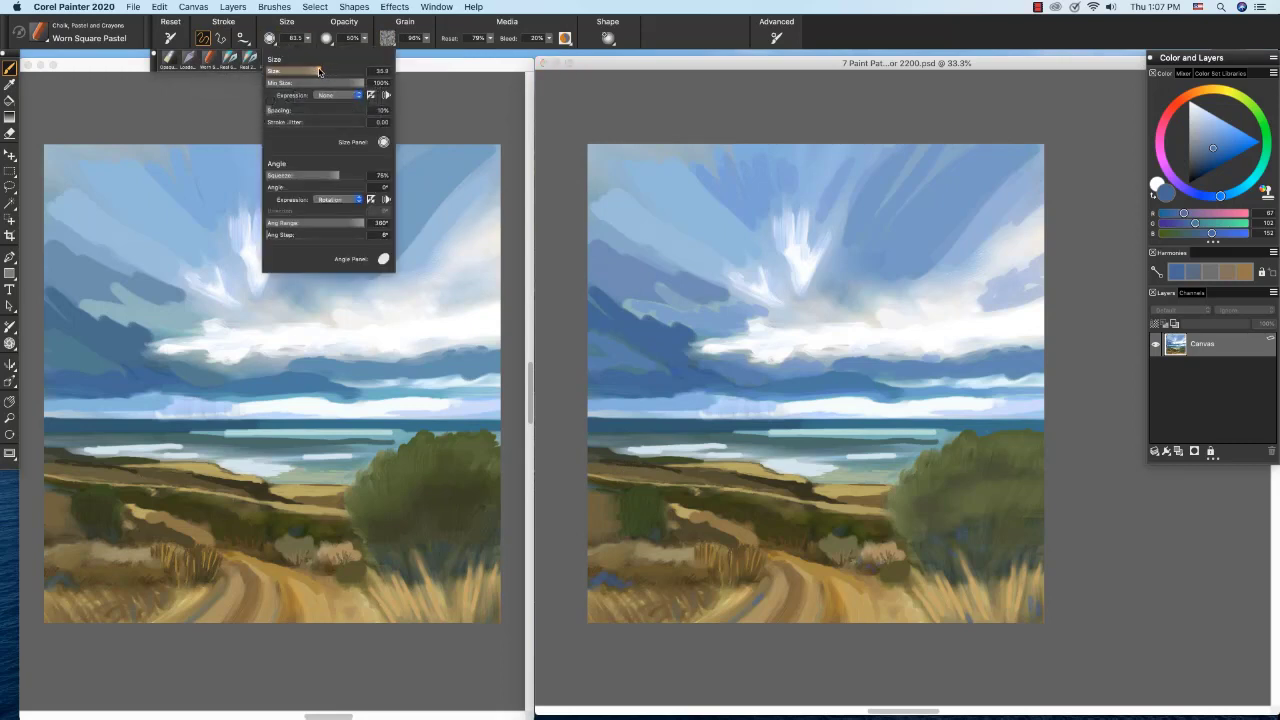
{"action": "left_click_drag", "start_coordinate": [318, 72], "coordinate": [290, 72]}
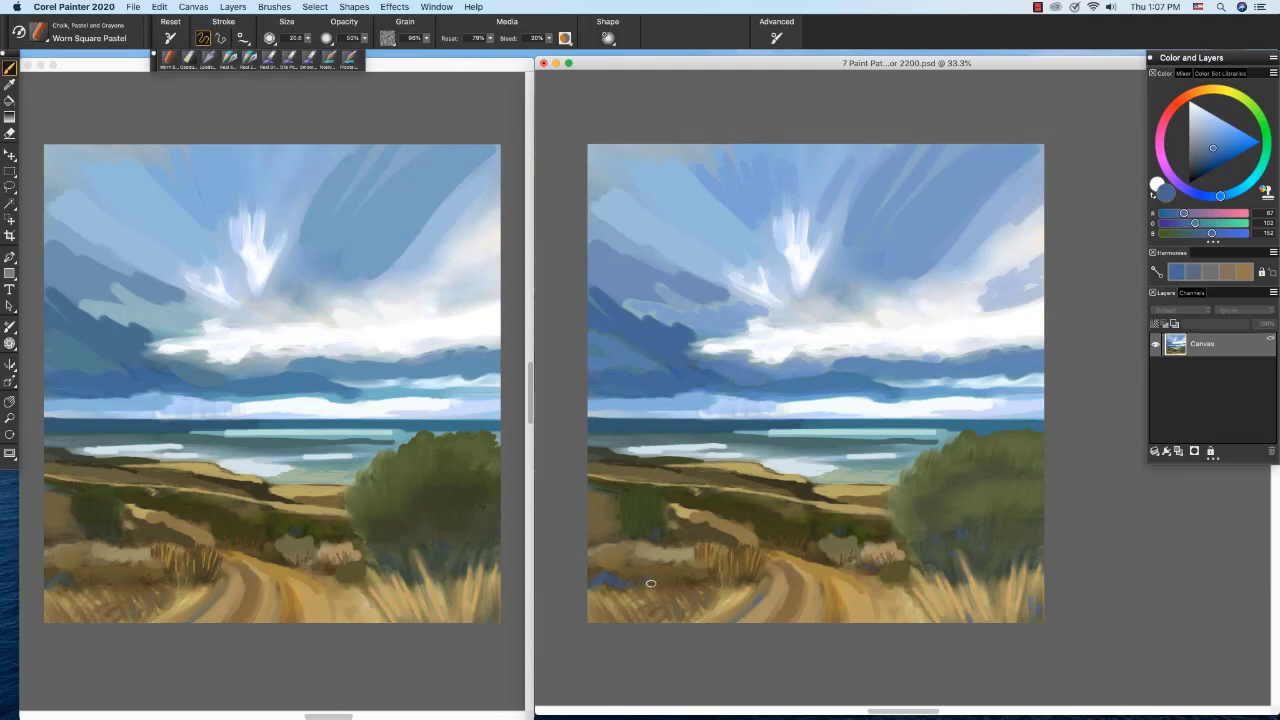
{"action": "mouse_move", "coordinate": [660, 584]}
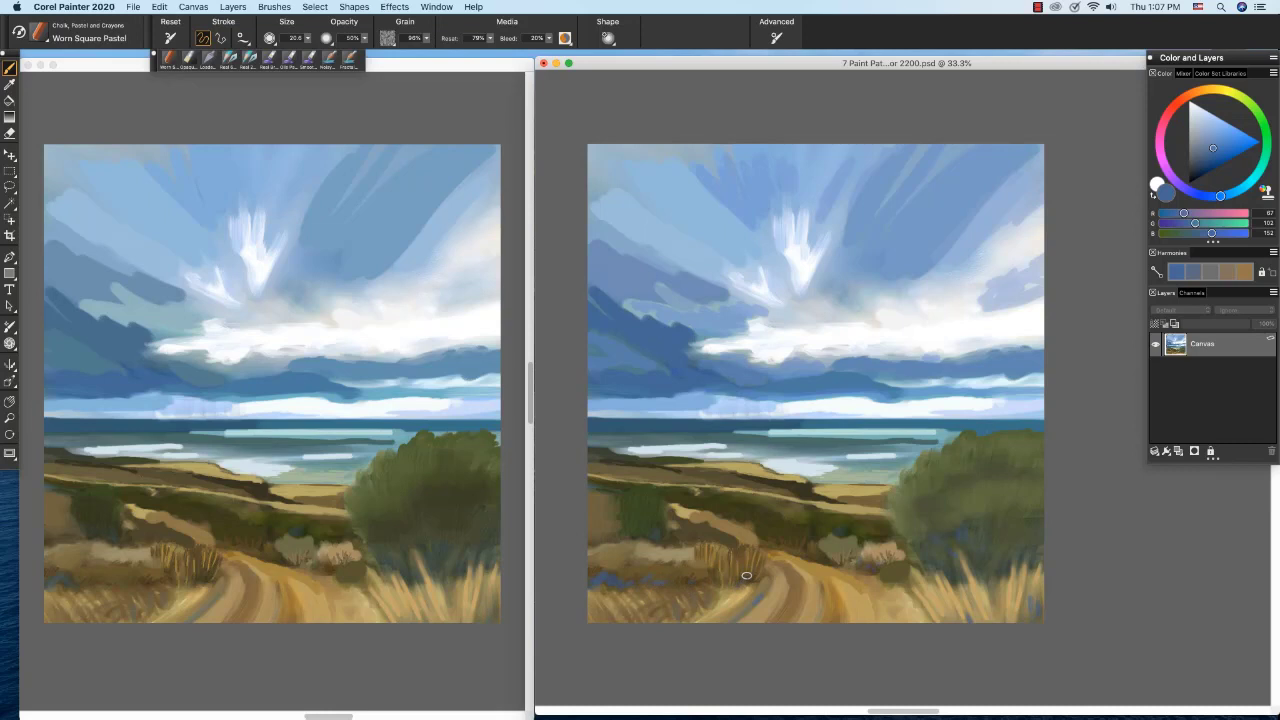
{"action": "mouse_move", "coordinate": [758, 556]}
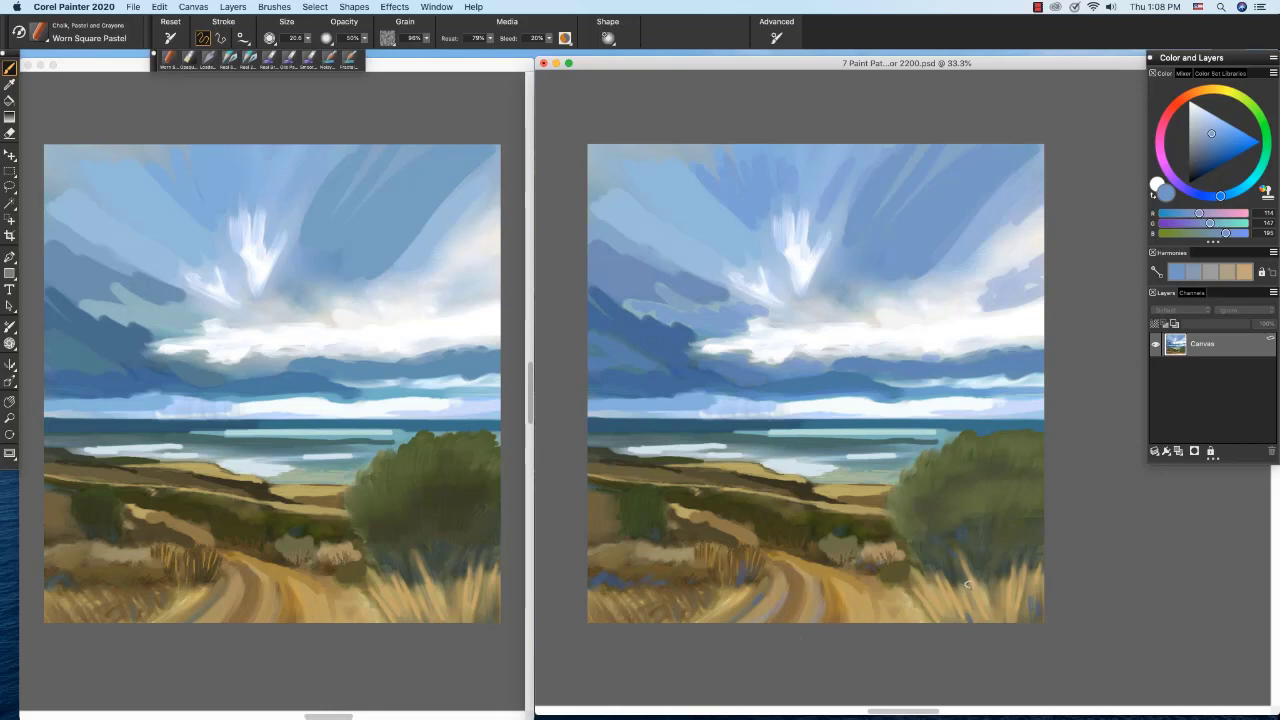
{"action": "mouse_move", "coordinate": [978, 610]}
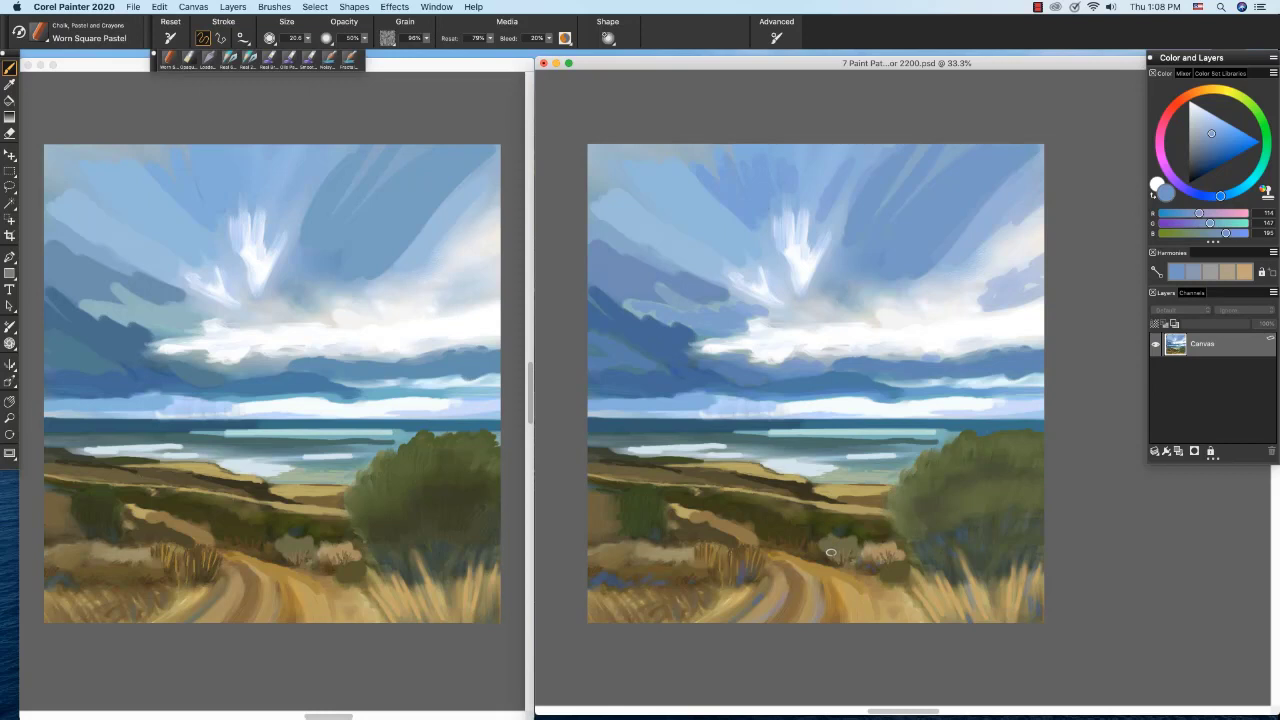
{"action": "mouse_move", "coordinate": [824, 566]}
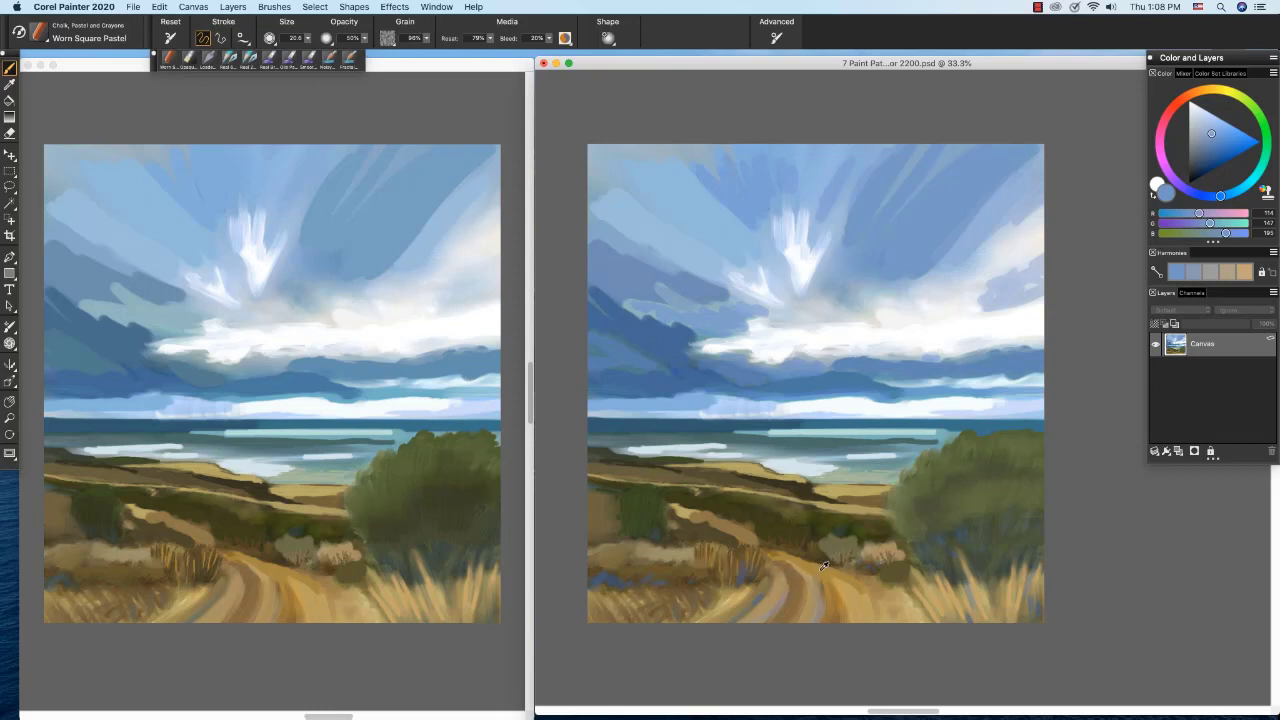
Pick a gold ochre colour on the colour wheel for the winding path.
{"action": "left_click", "coordinate": [1218, 148]}
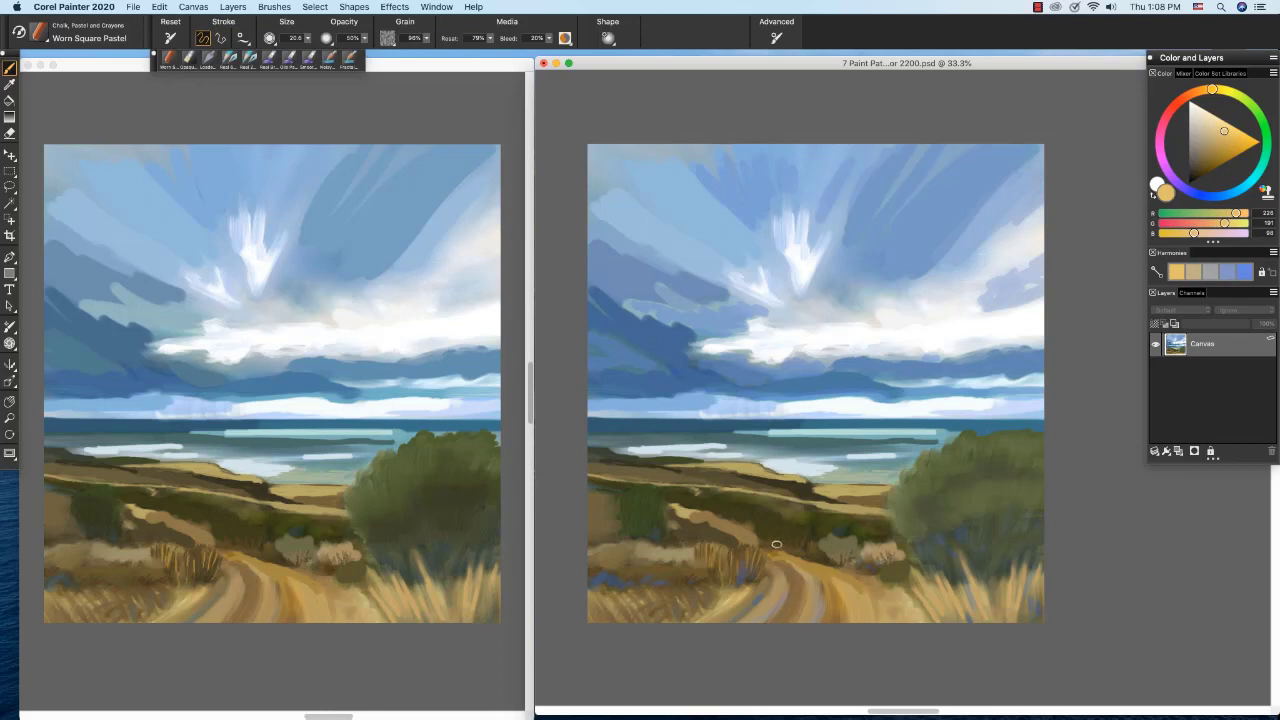
{"action": "mouse_move", "coordinate": [836, 580]}
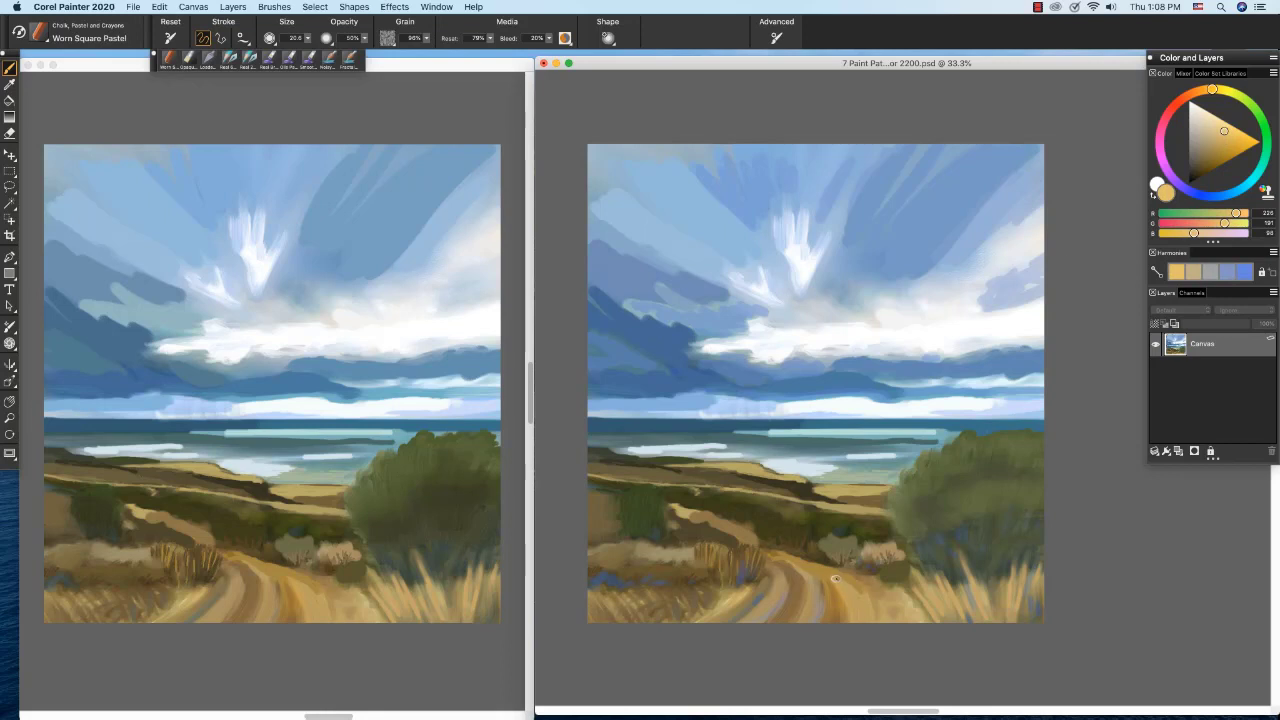
{"action": "mouse_move", "coordinate": [856, 592]}
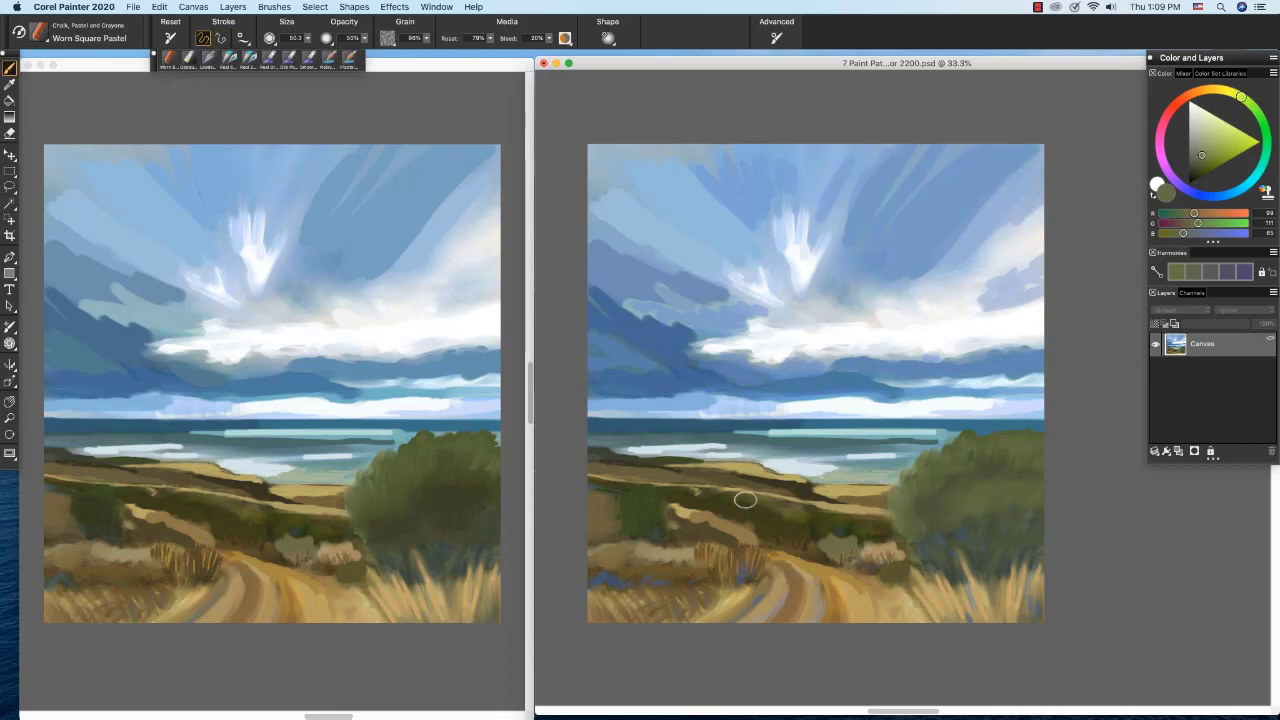
{"action": "mouse_move", "coordinate": [640, 510]}
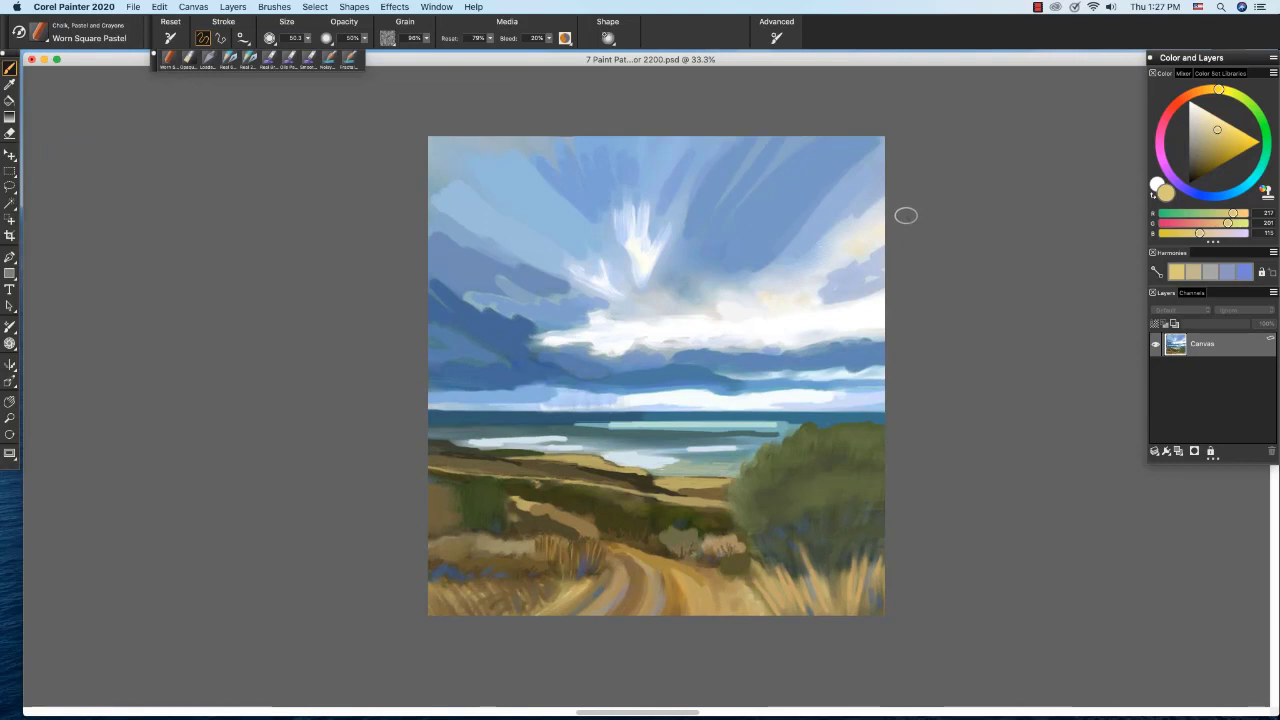
{"action": "mouse_move", "coordinate": [768, 304]}
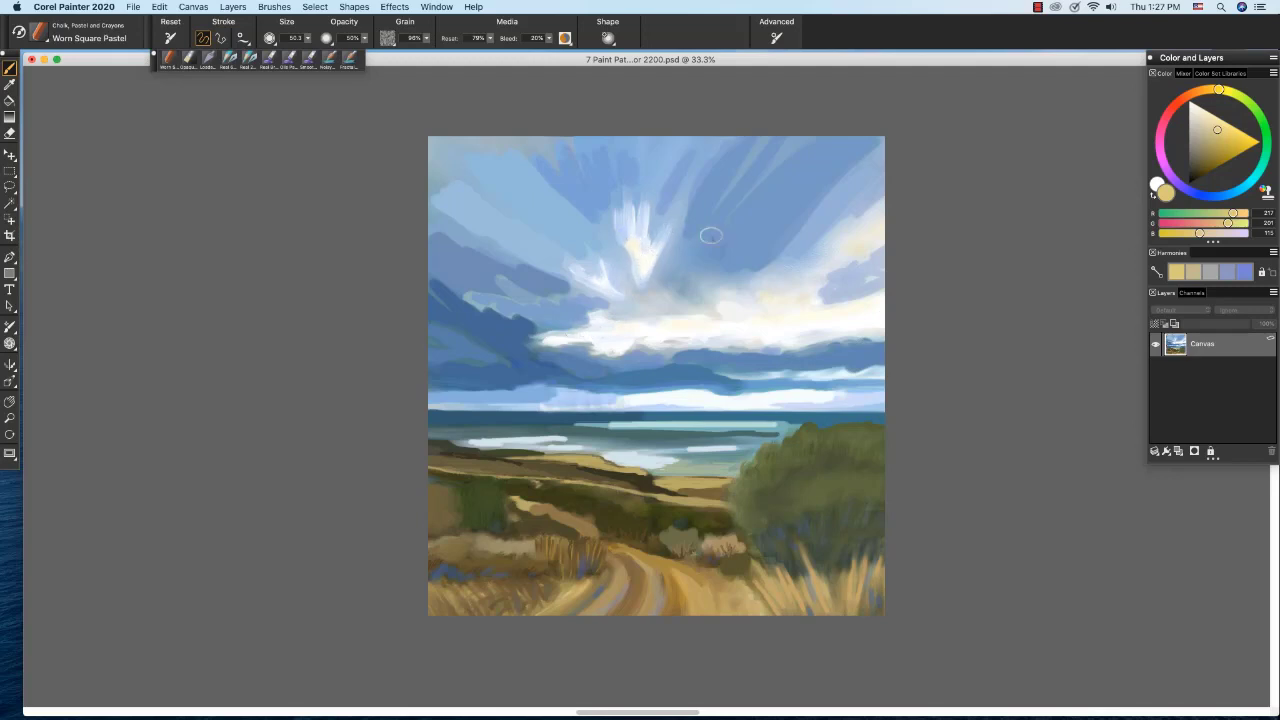
{"action": "mouse_move", "coordinate": [742, 324]}
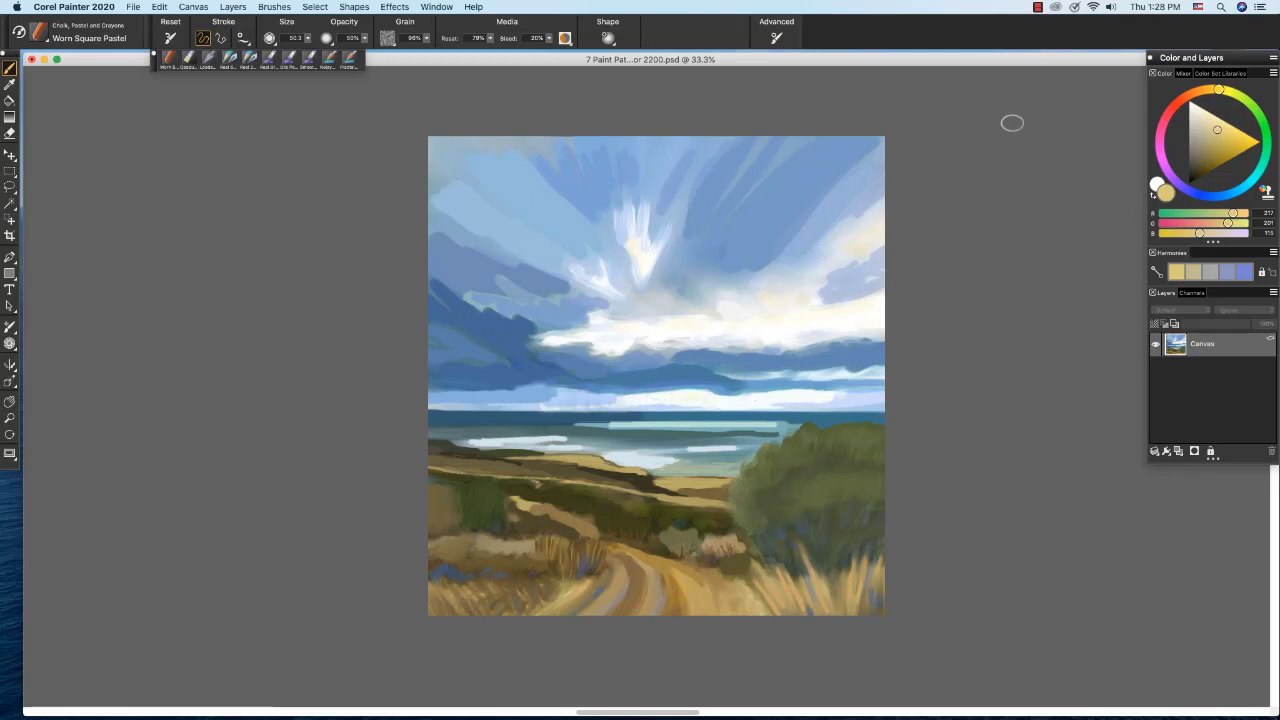
{"action": "mouse_move", "coordinate": [204, 58]}
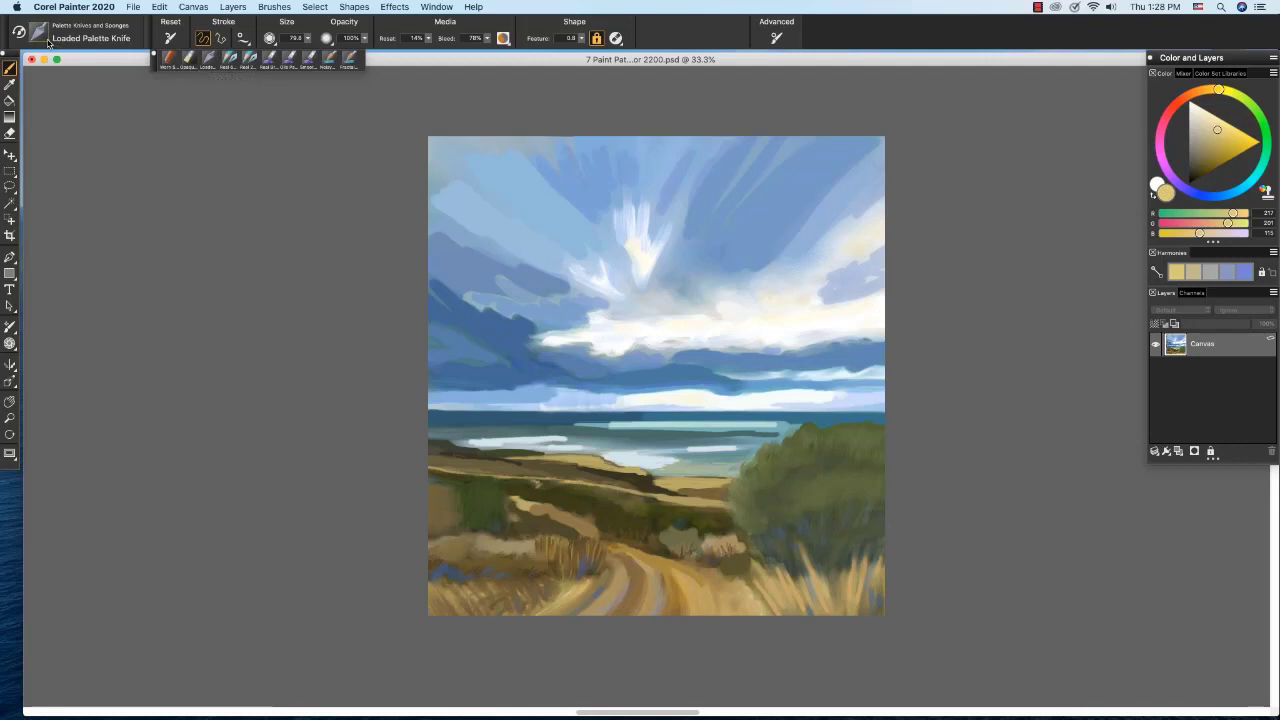
{"action": "left_click", "coordinate": [36, 36]}
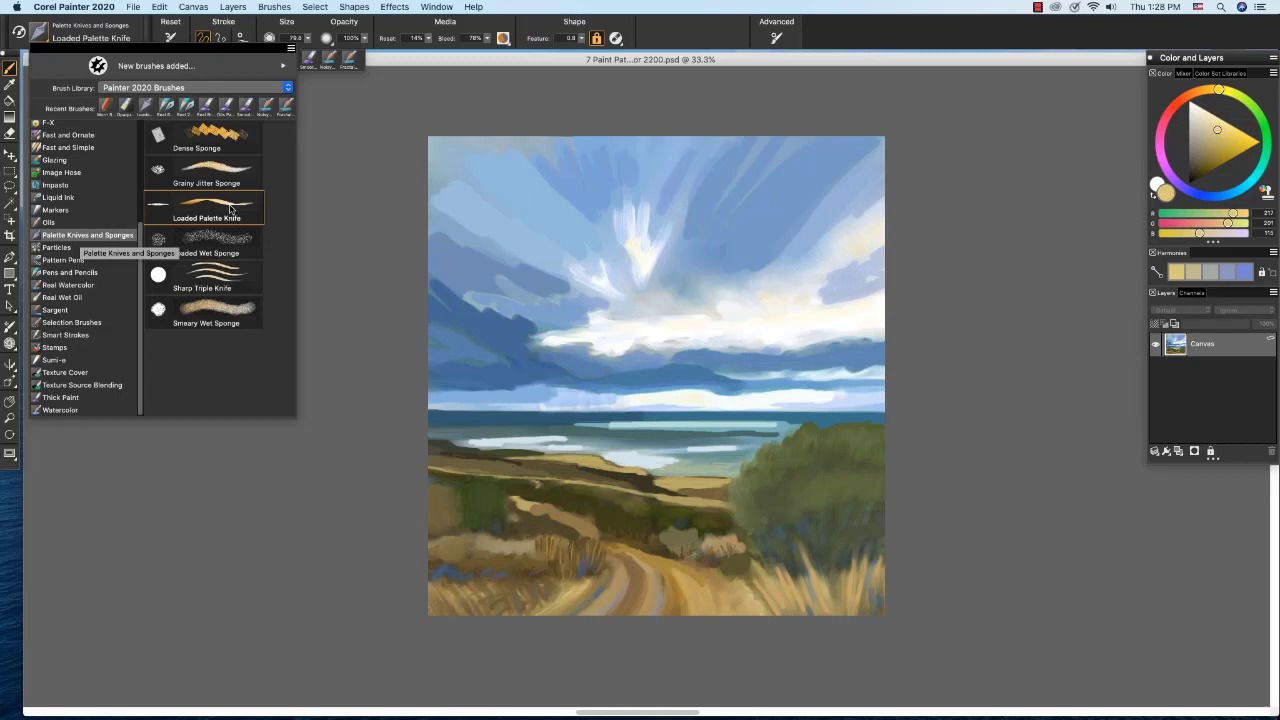
{"action": "left_click", "coordinate": [206, 210]}
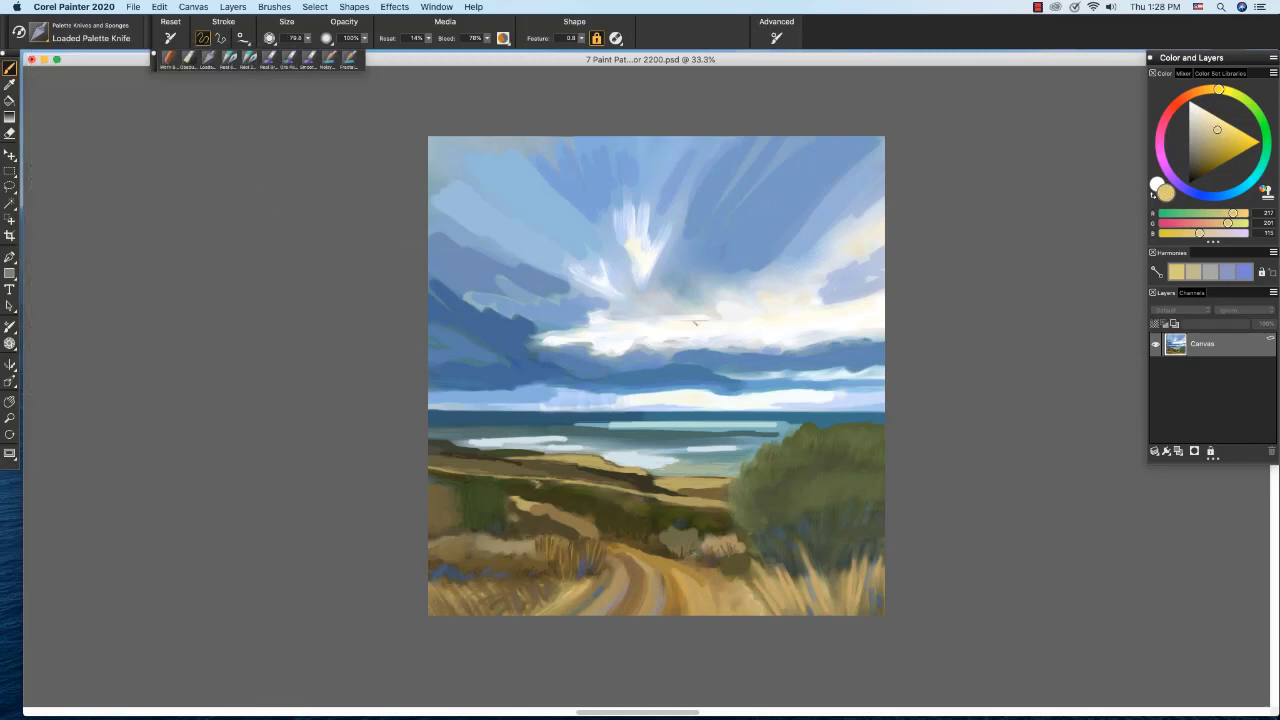
{"action": "mouse_move", "coordinate": [816, 290]}
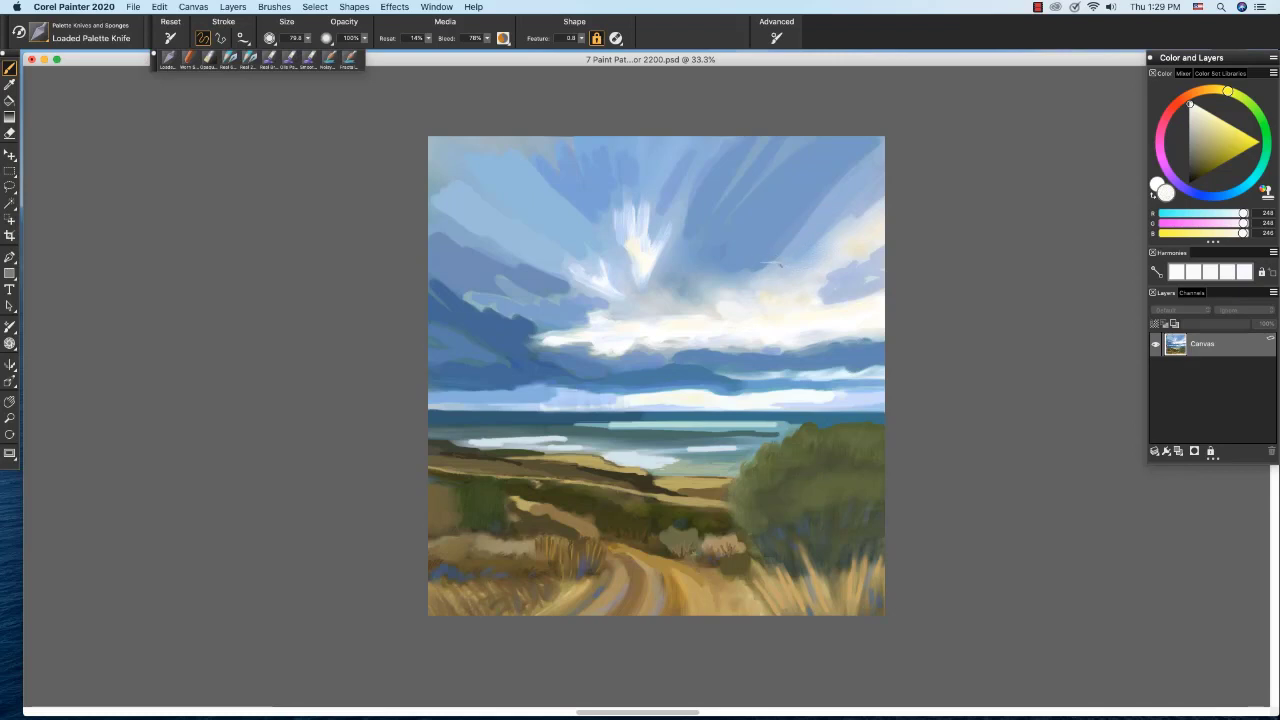
{"action": "mouse_move", "coordinate": [836, 192]}
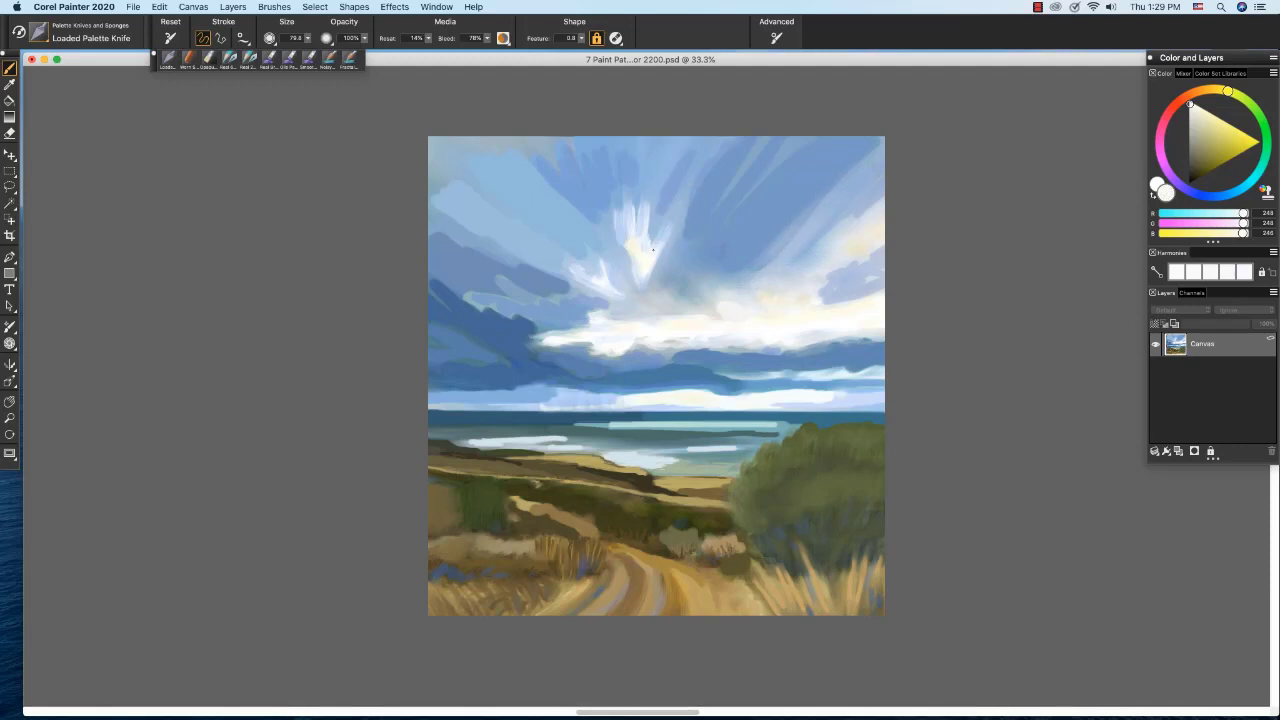
Knife pale yellow highlights and bright streaks into the central sky clouds.
{"action": "left_click_drag", "start_coordinate": [652, 248], "coordinate": [616, 238]}
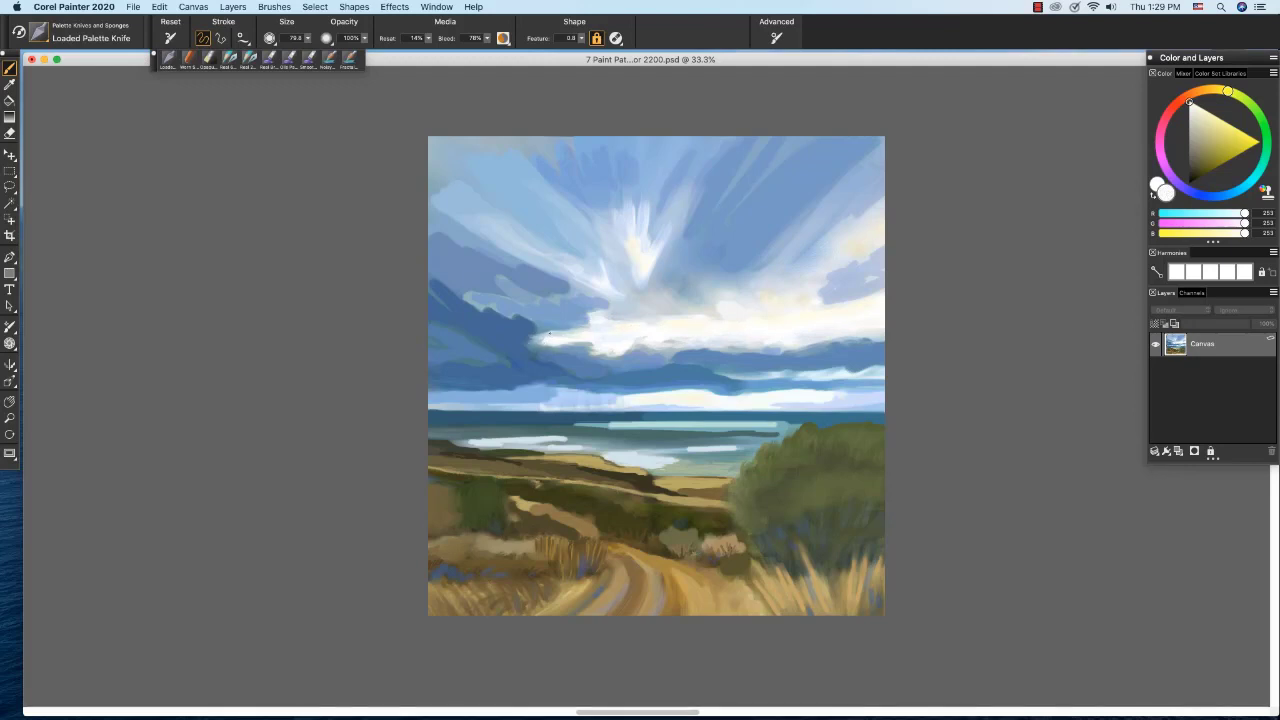
{"action": "left_click_drag", "start_coordinate": [510, 340], "coordinate": [510, 250]}
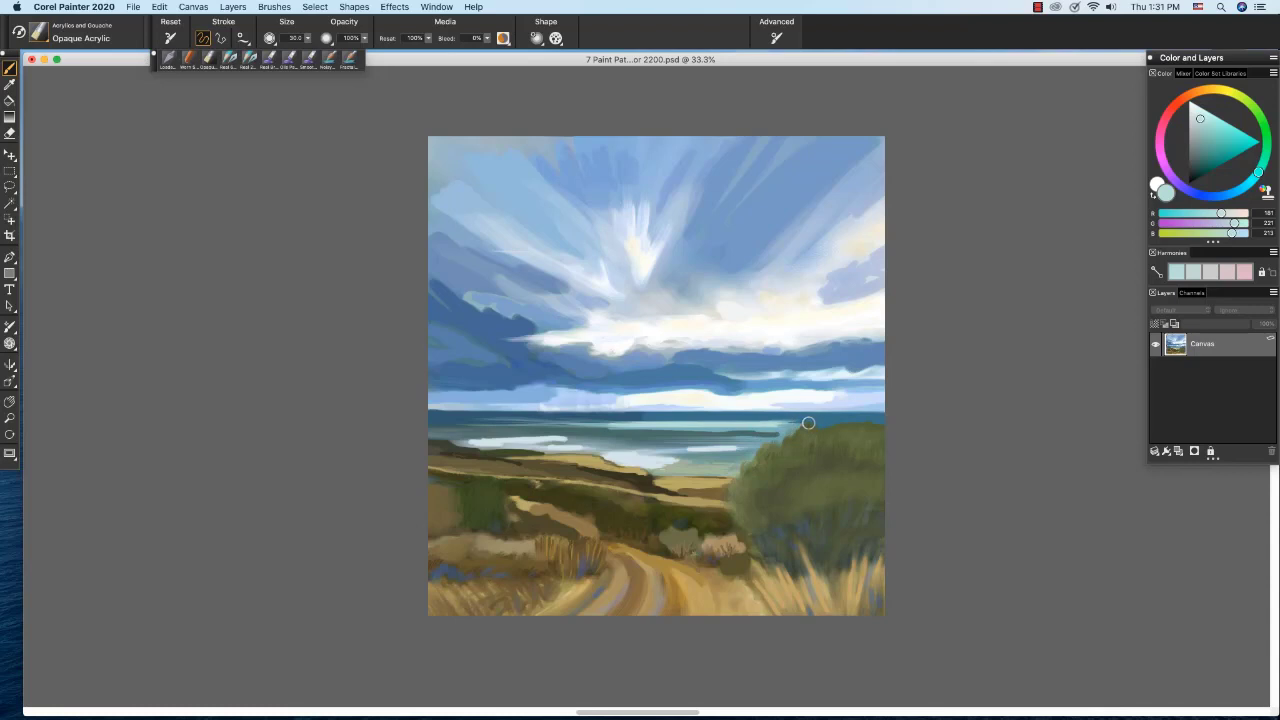
{"action": "mouse_move", "coordinate": [836, 420]}
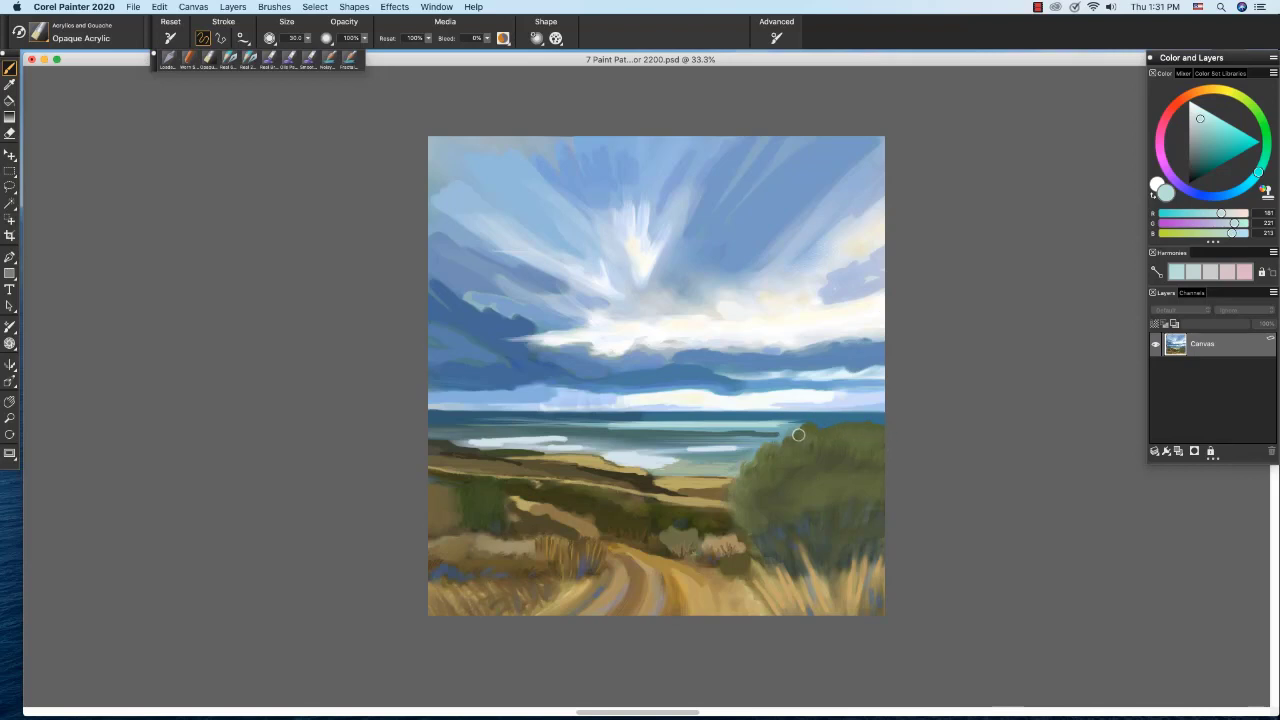
{"action": "mouse_move", "coordinate": [888, 436]}
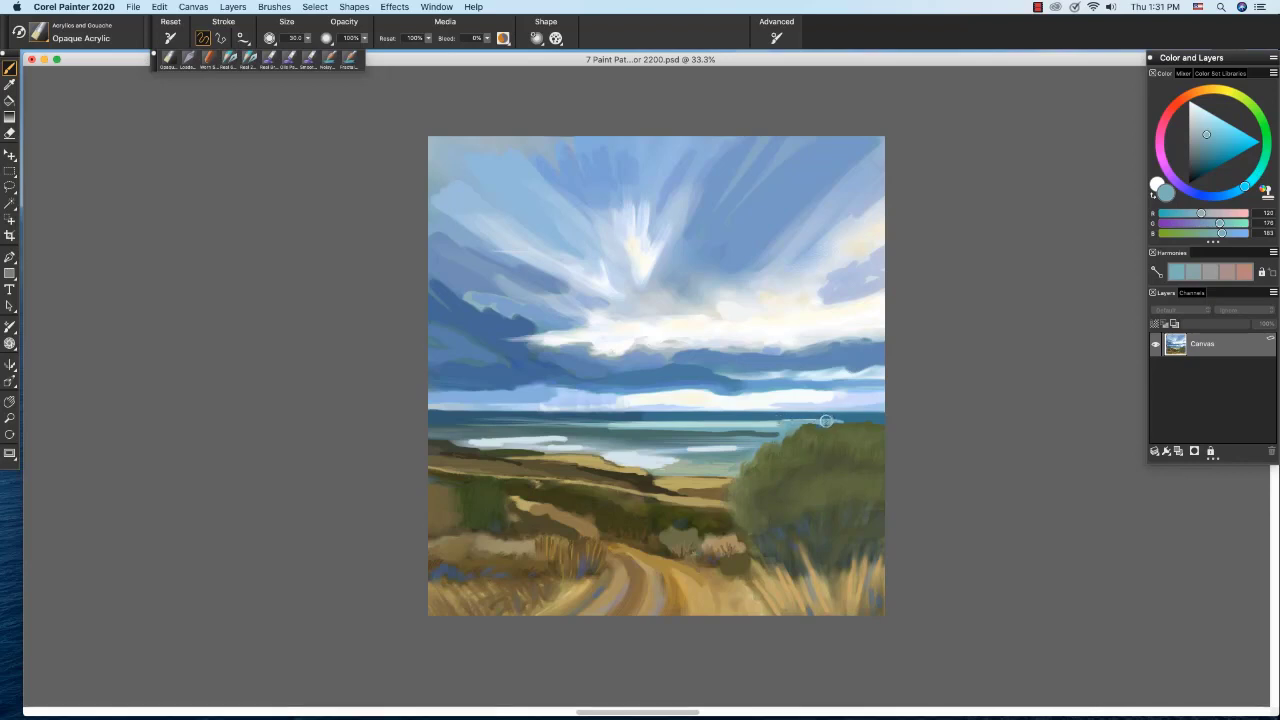
{"action": "mouse_move", "coordinate": [870, 422]}
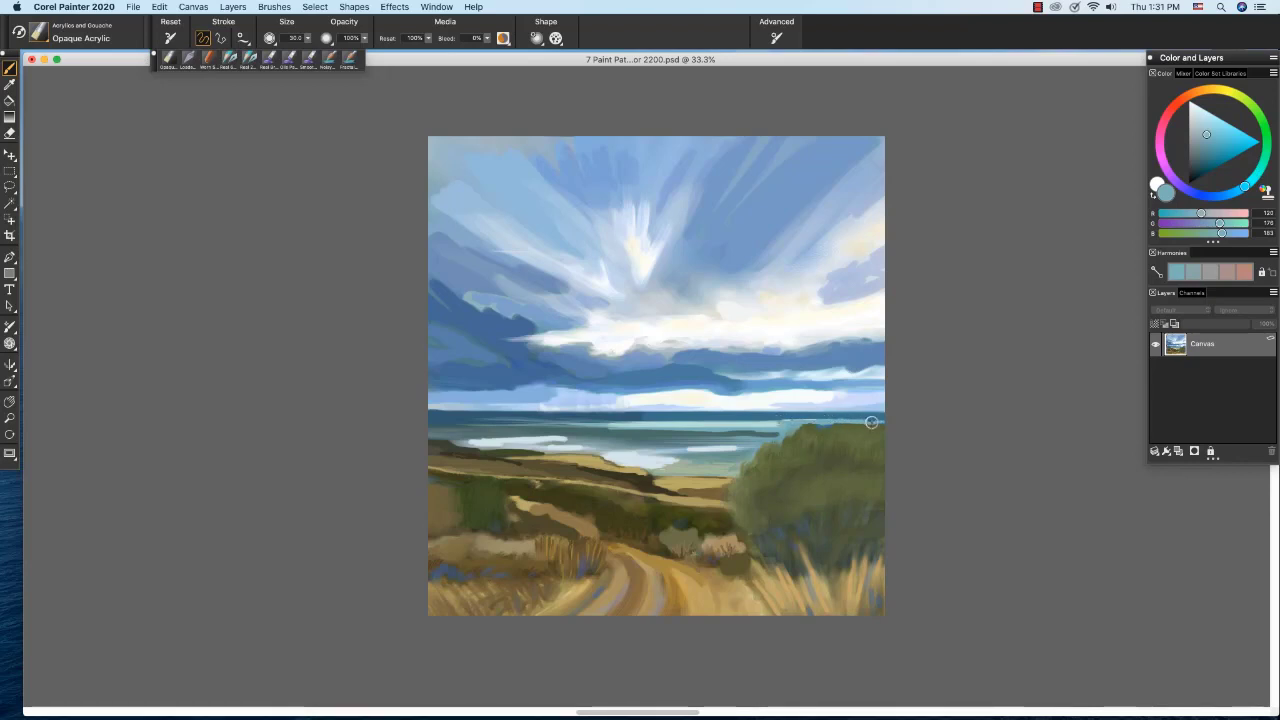
Blend the bush edge into the sea and paint light wave strokes across the ocean.
{"action": "left_click_drag", "start_coordinate": [744, 418], "coordinate": [870, 420]}
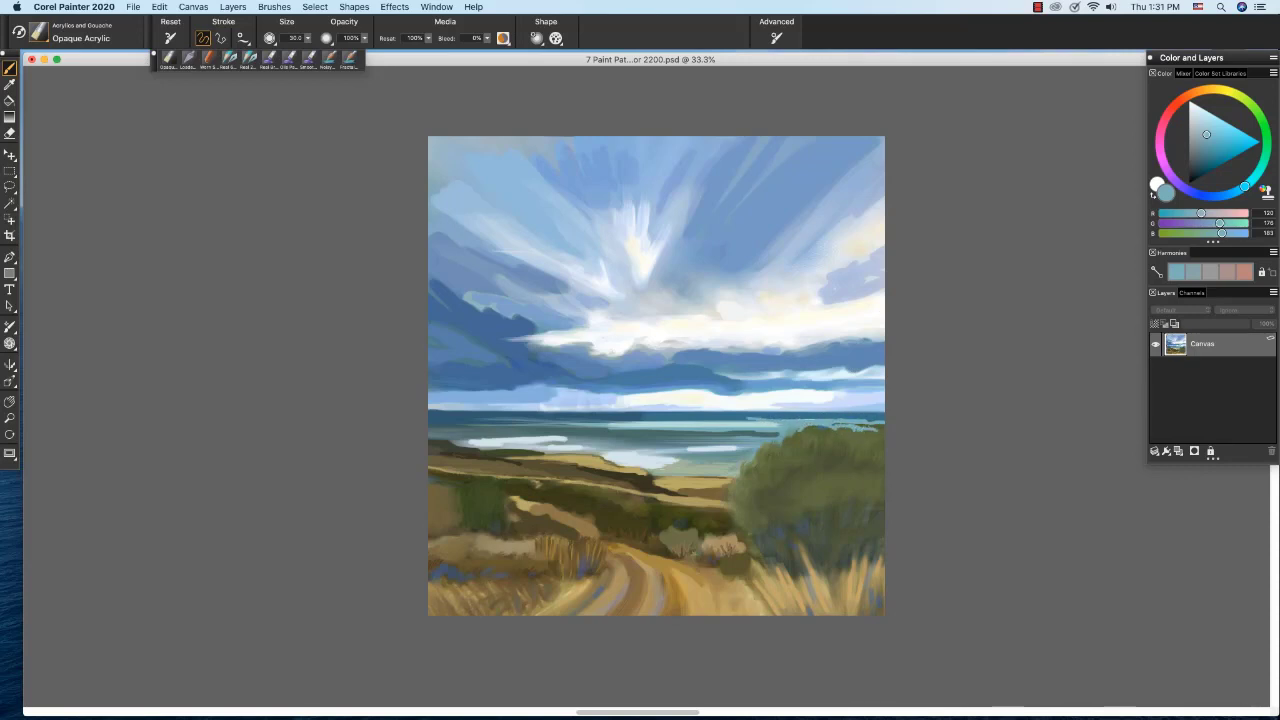
{"action": "left_click_drag", "start_coordinate": [760, 424], "coordinate": [880, 428]}
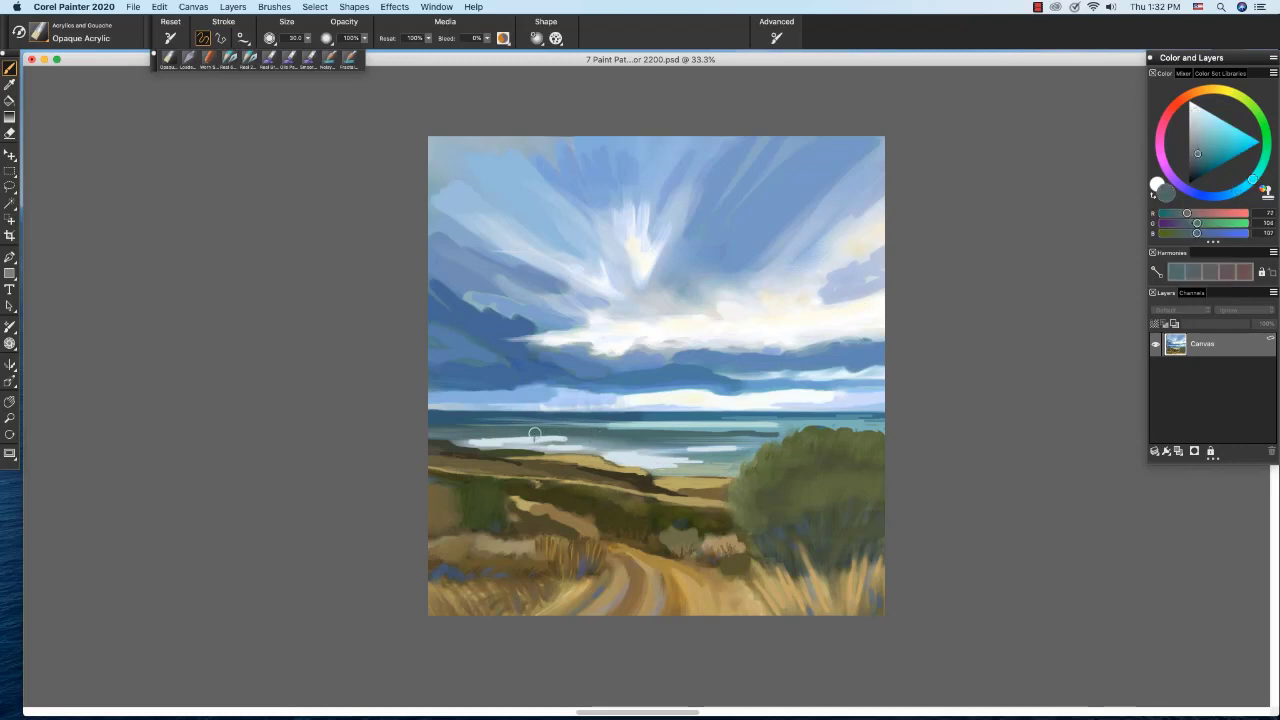
{"action": "mouse_move", "coordinate": [610, 440]}
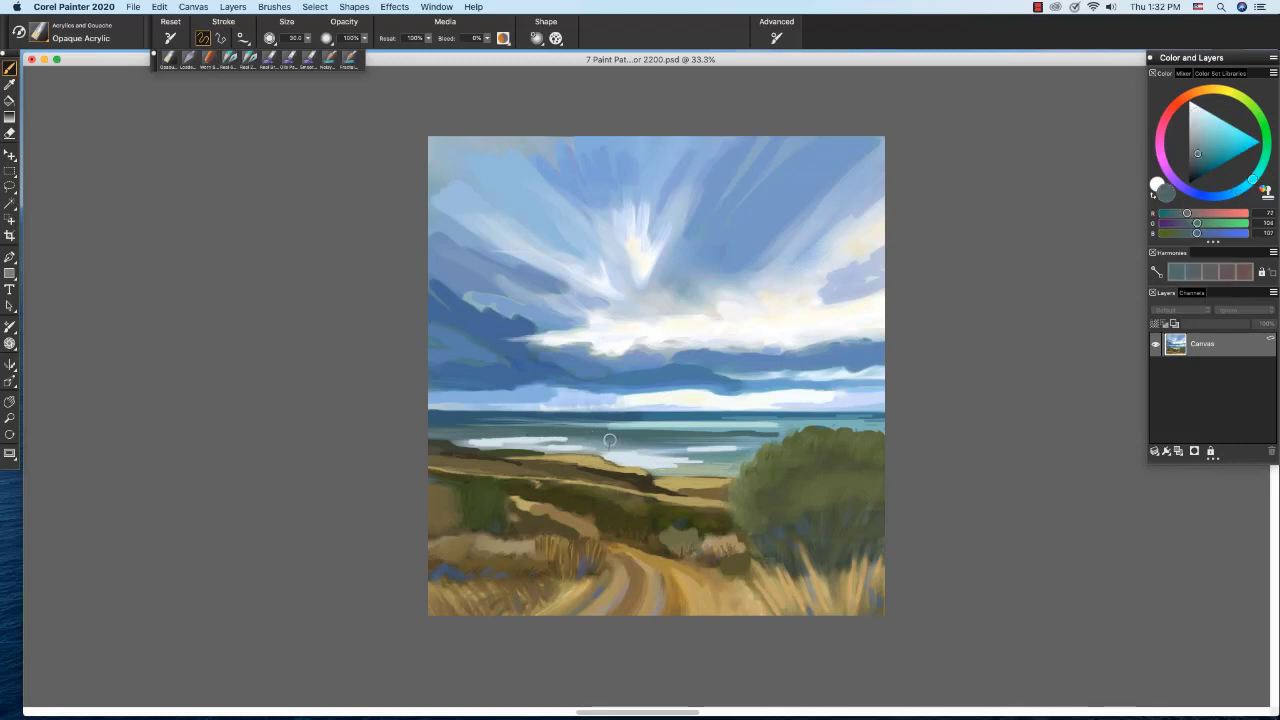
{"action": "left_click_drag", "start_coordinate": [610, 440], "coordinate": [518, 436]}
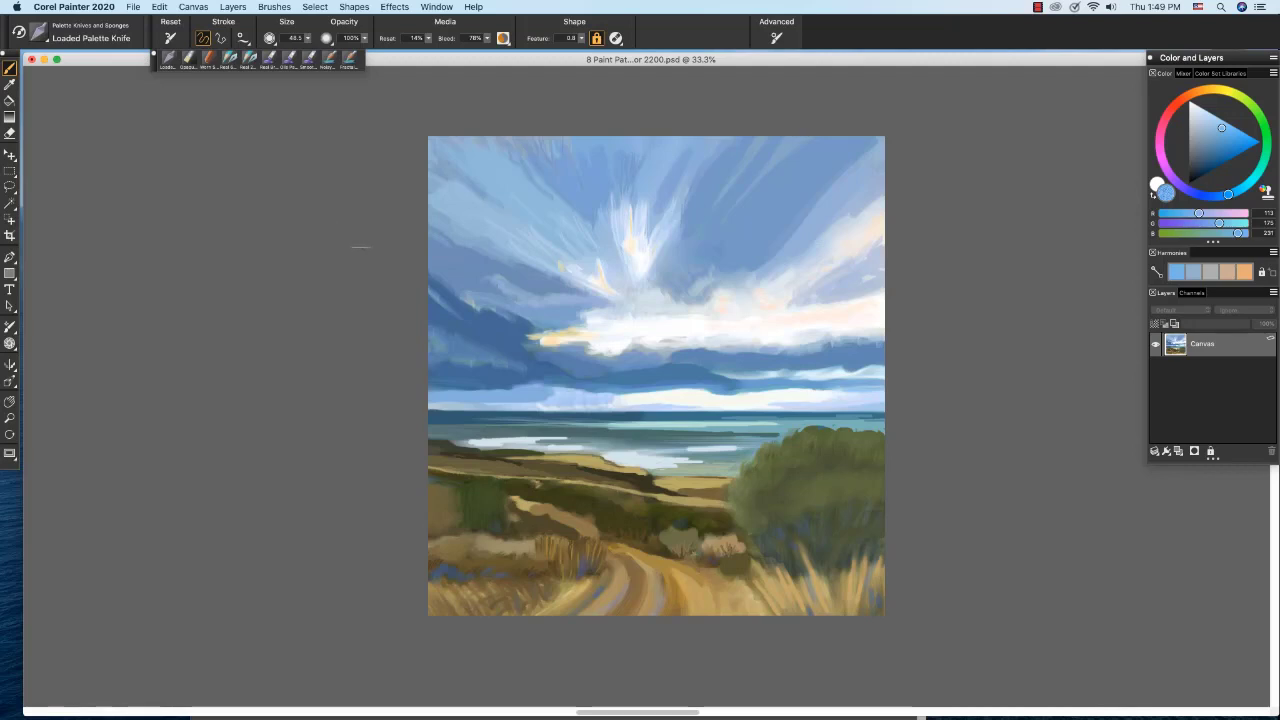
{"action": "mouse_move", "coordinate": [616, 336]}
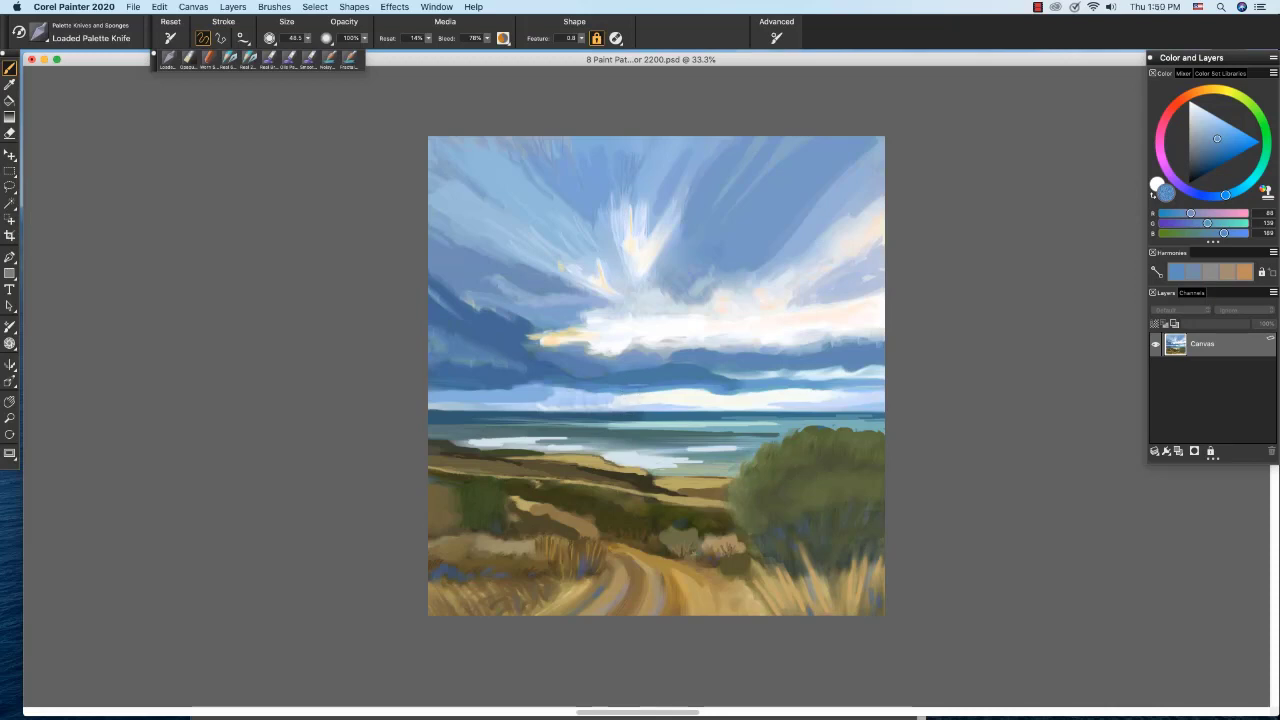
Switch through recently used brushes to reach the speckle sticks bristle brush.
{"action": "left_click", "coordinate": [268, 38]}
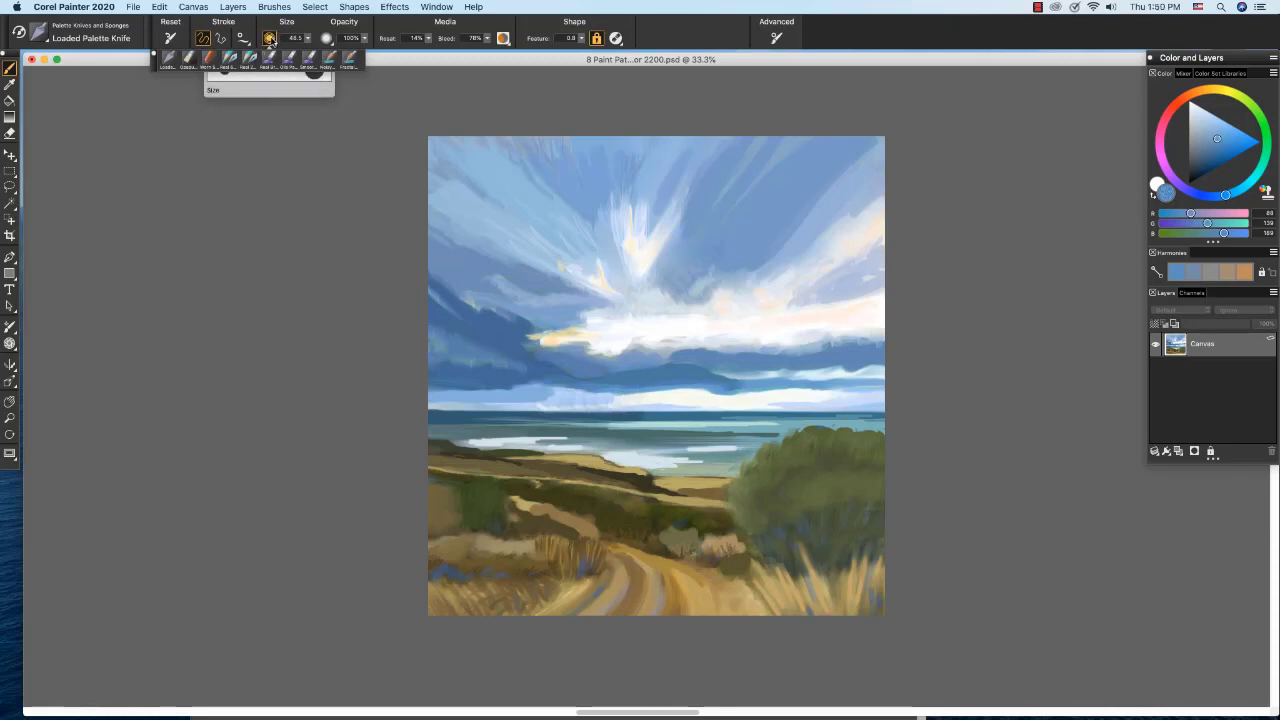
{"action": "left_click", "coordinate": [268, 38]}
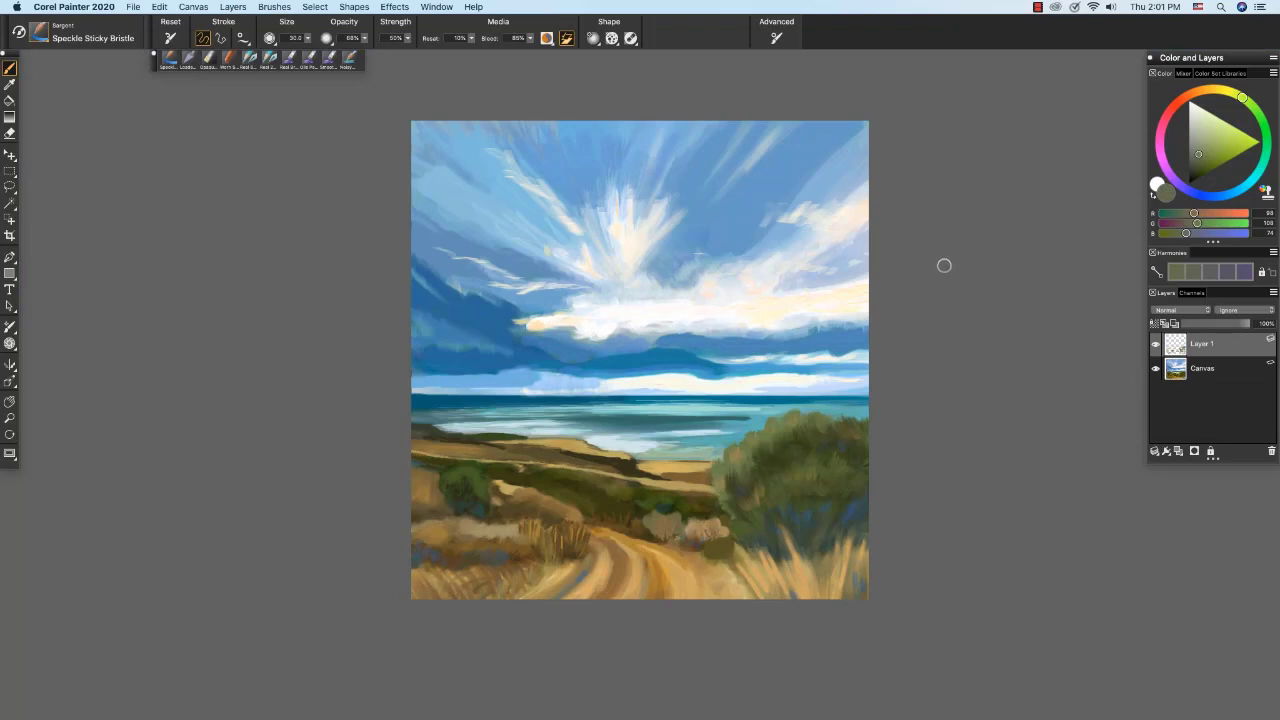
{"action": "mouse_move", "coordinate": [1140, 356]}
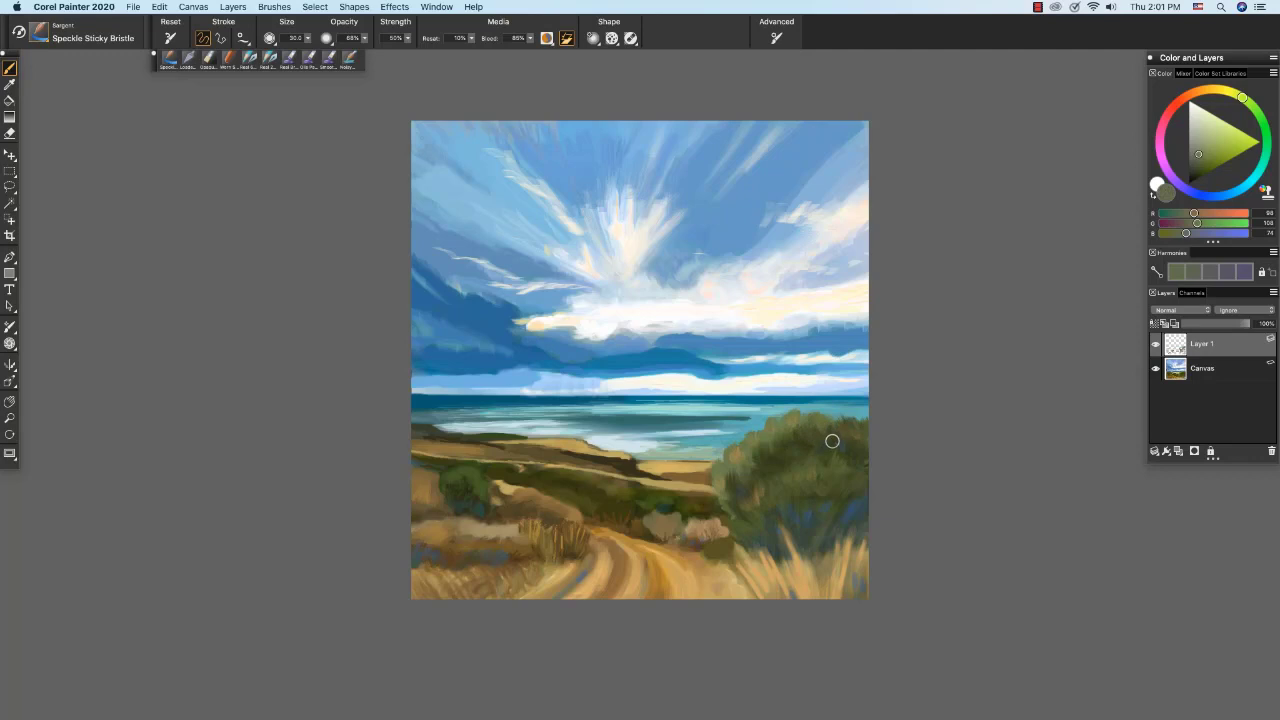
{"action": "mouse_move", "coordinate": [836, 438]}
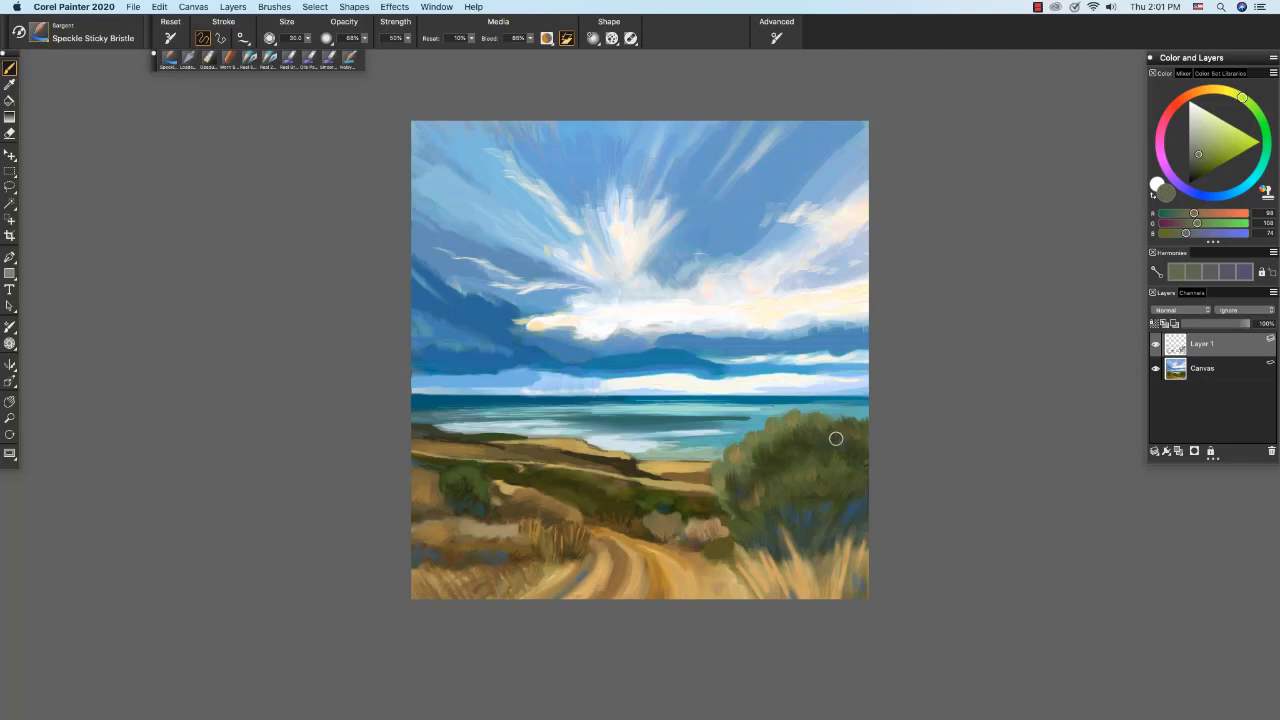
{"action": "mouse_move", "coordinate": [844, 438]}
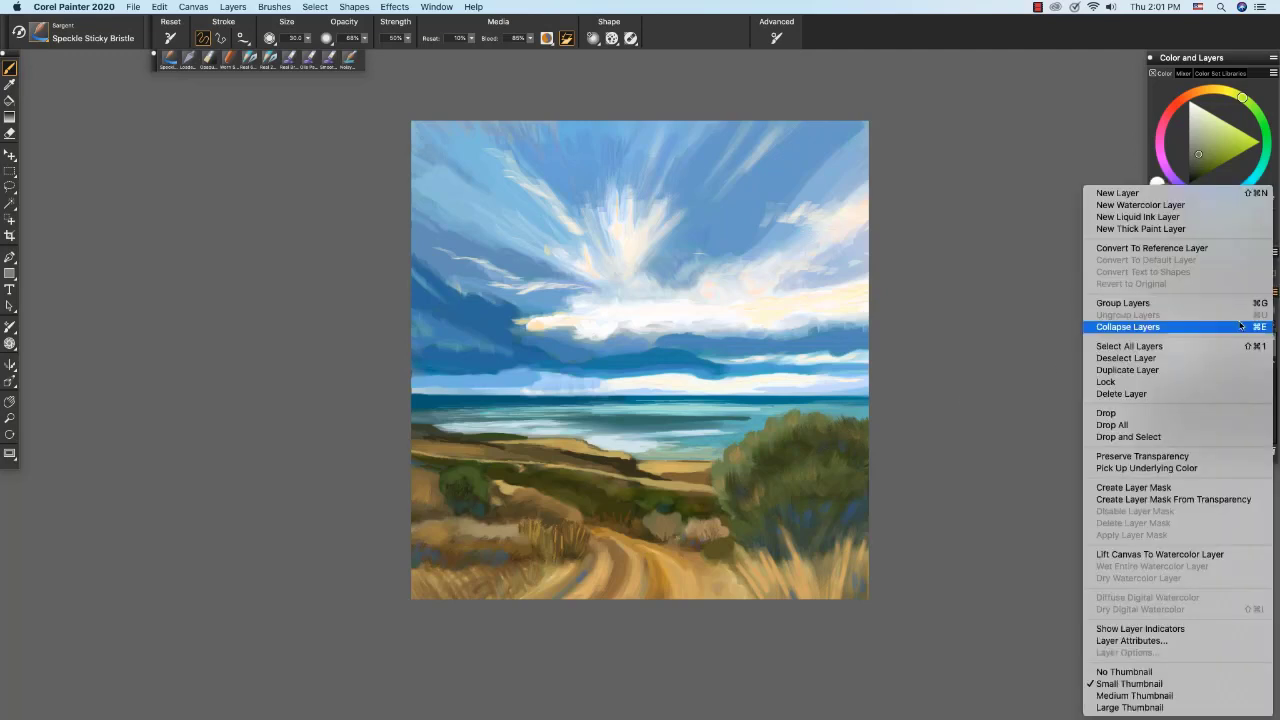
Collapse Layer 1 into the Canvas, leaving a single layer, and reopen the brush library.
{"action": "left_click", "coordinate": [1128, 328]}
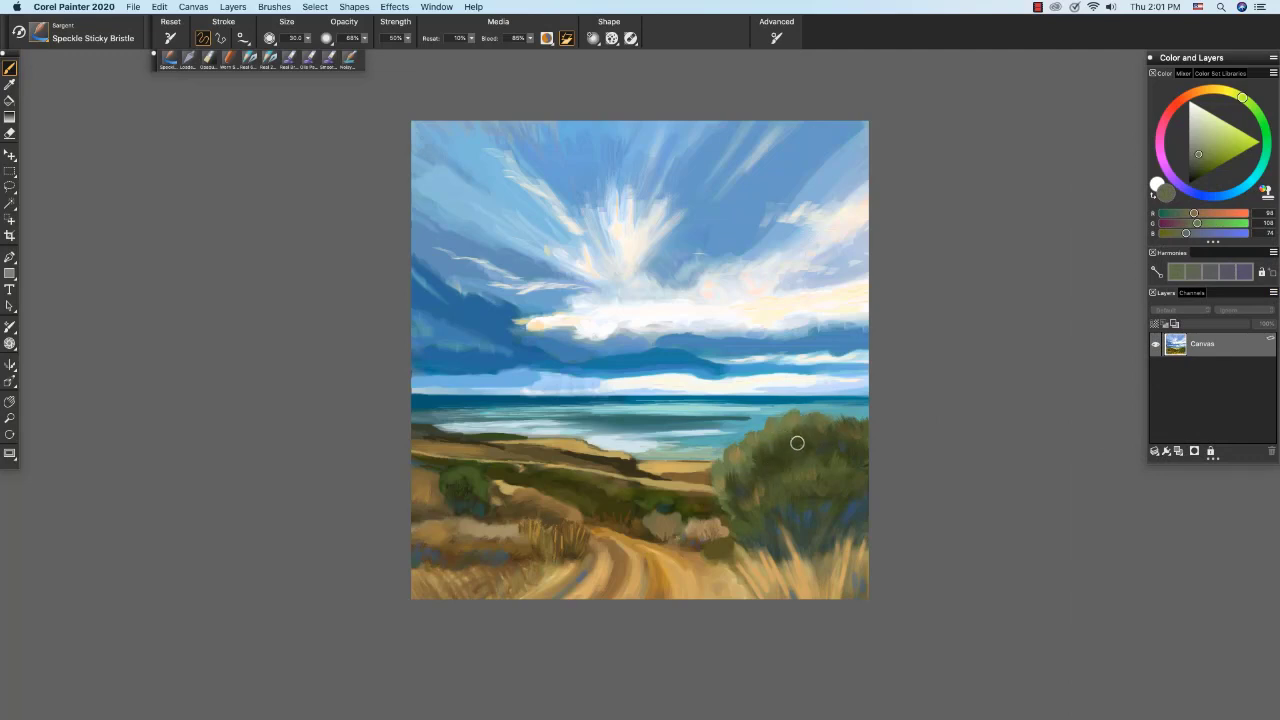
{"action": "mouse_move", "coordinate": [800, 444]}
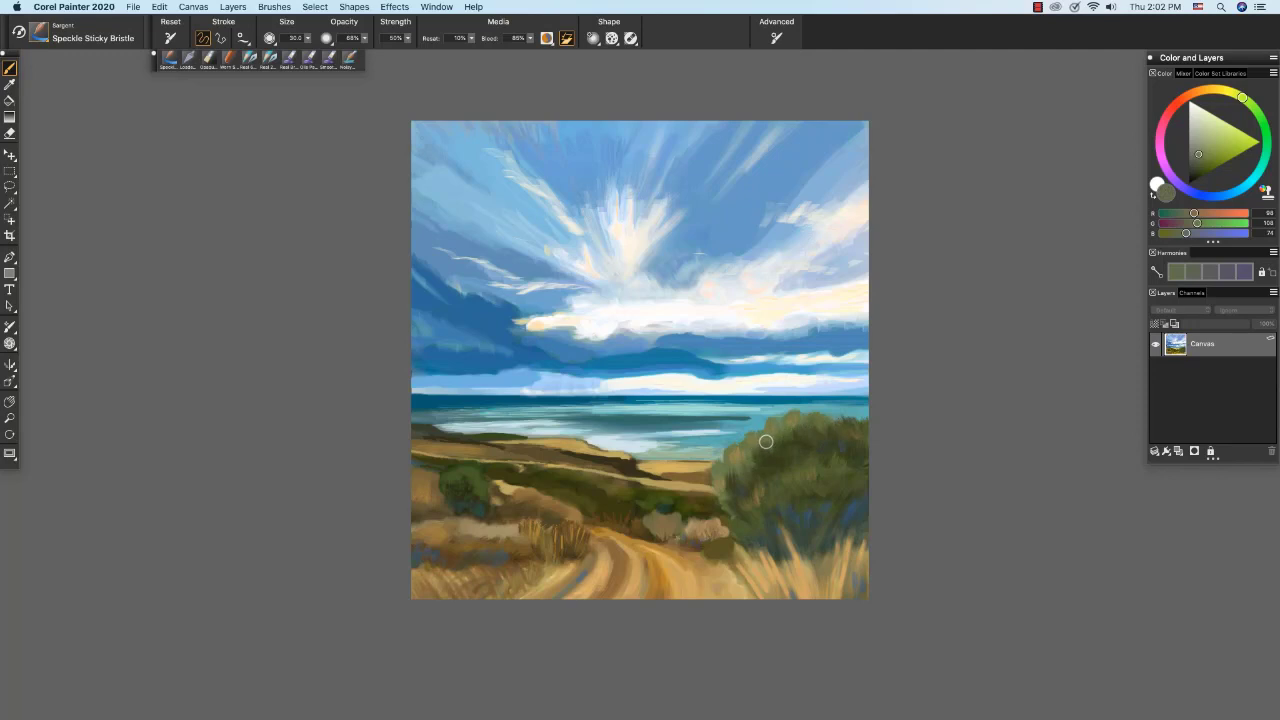
{"action": "mouse_move", "coordinate": [776, 436]}
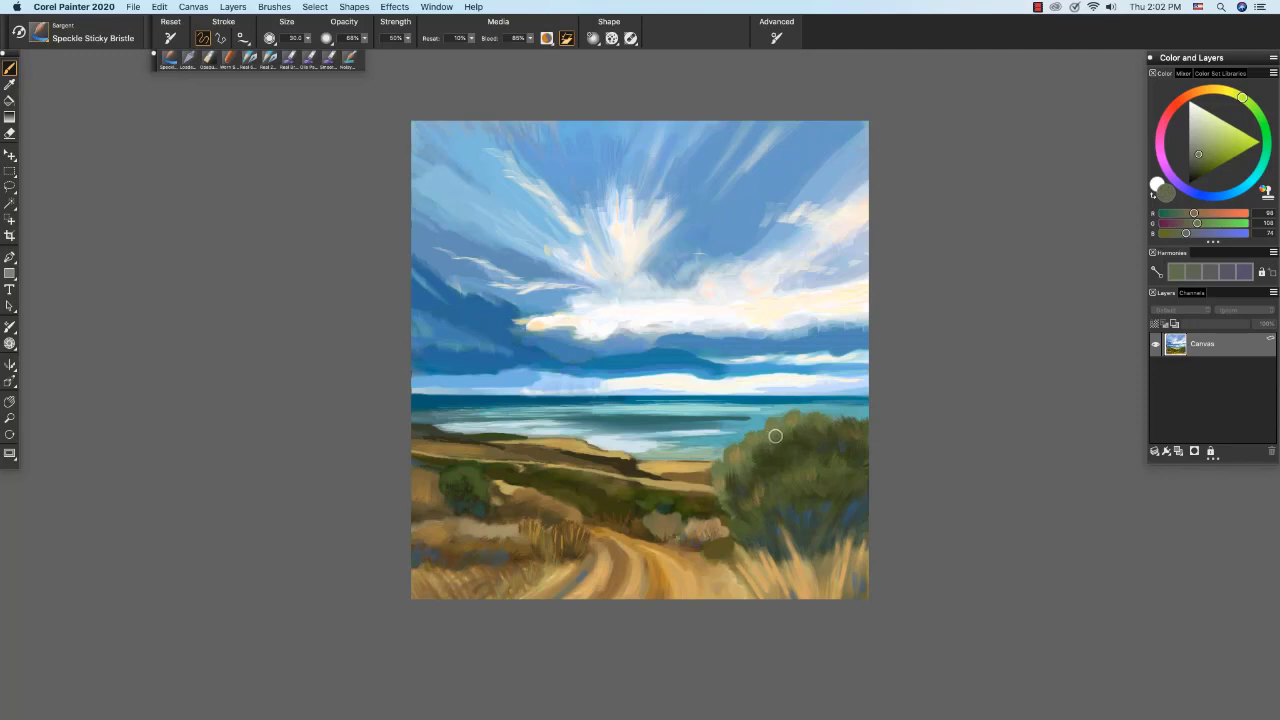
{"action": "mouse_move", "coordinate": [790, 436]}
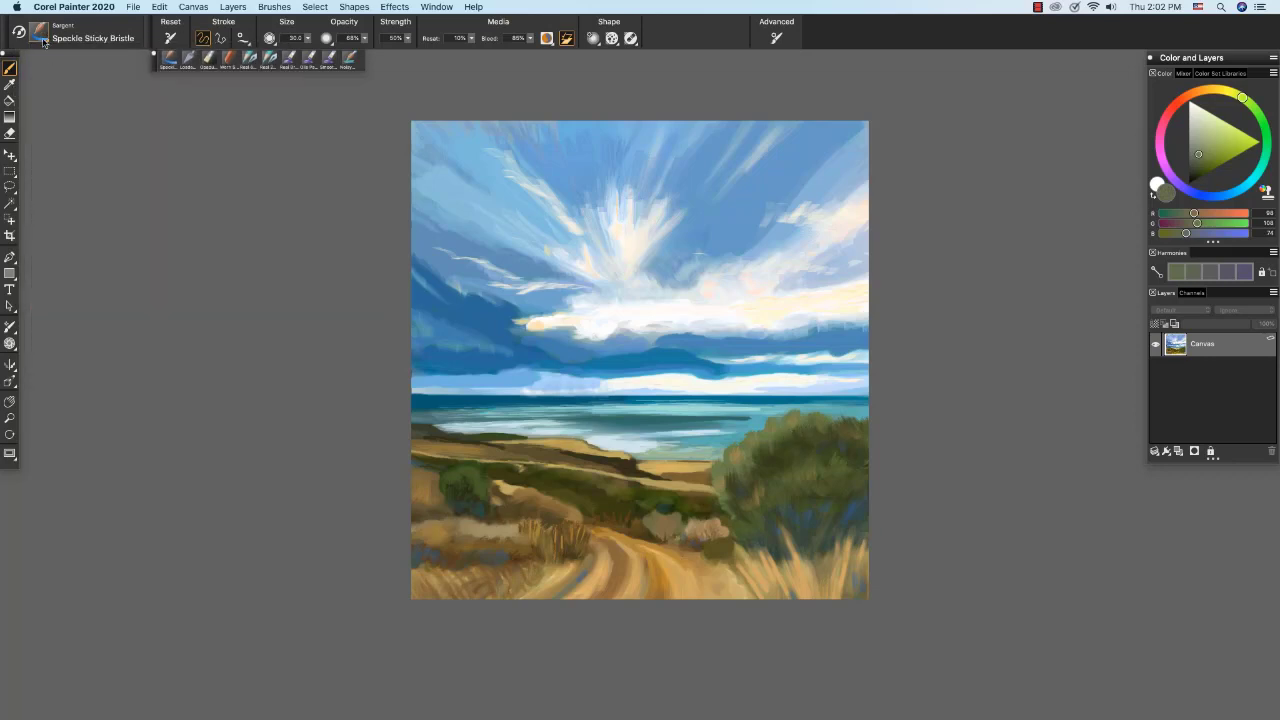
{"action": "left_click", "coordinate": [40, 38]}
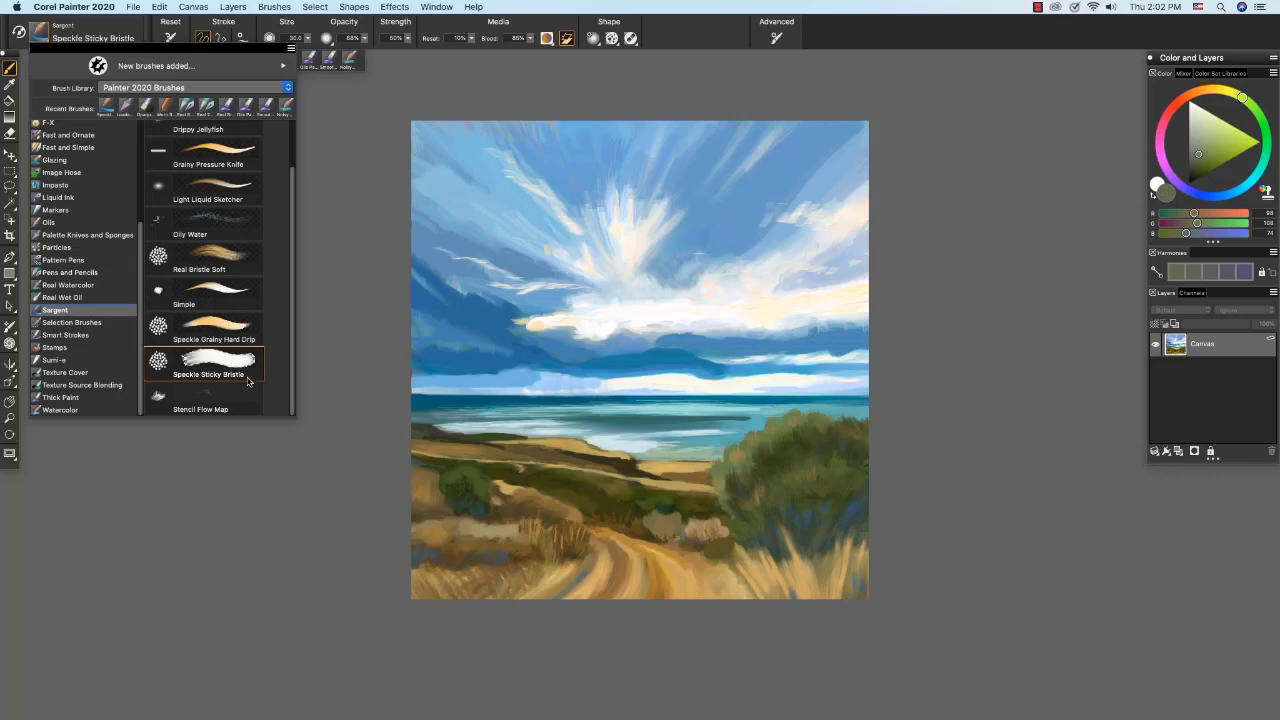
{"action": "mouse_move", "coordinate": [240, 368]}
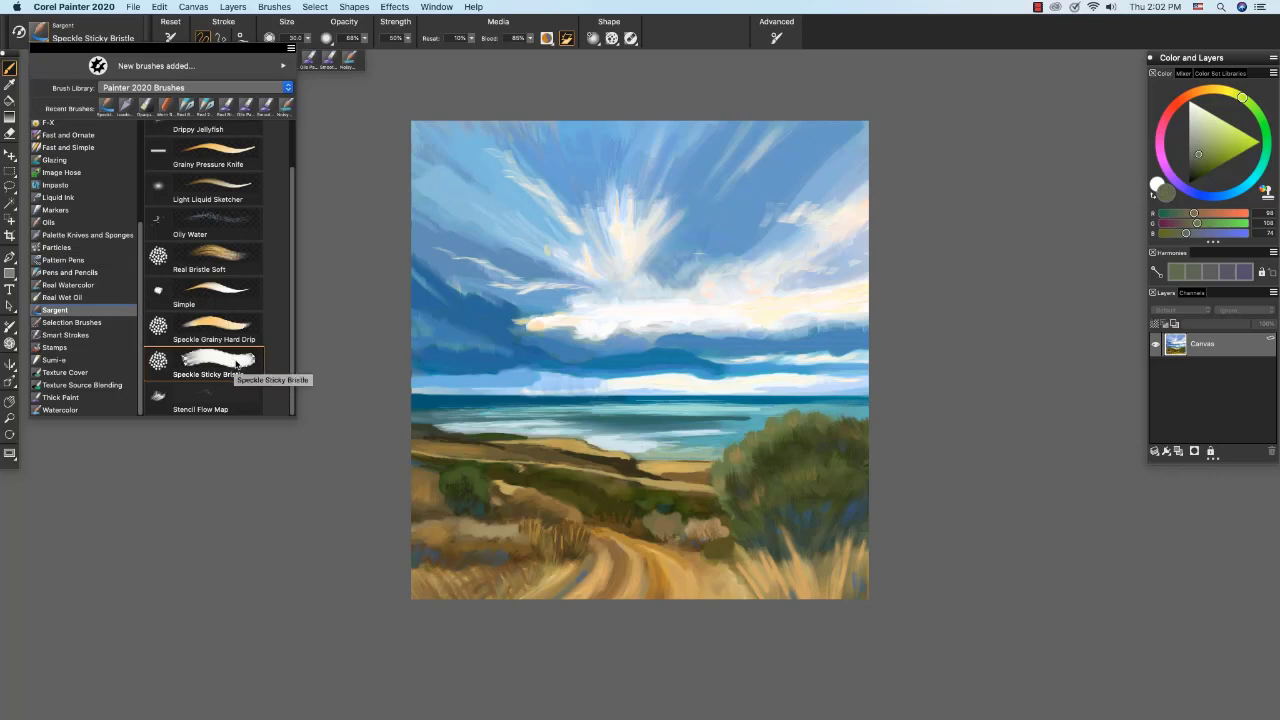
{"action": "left_click", "coordinate": [216, 360]}
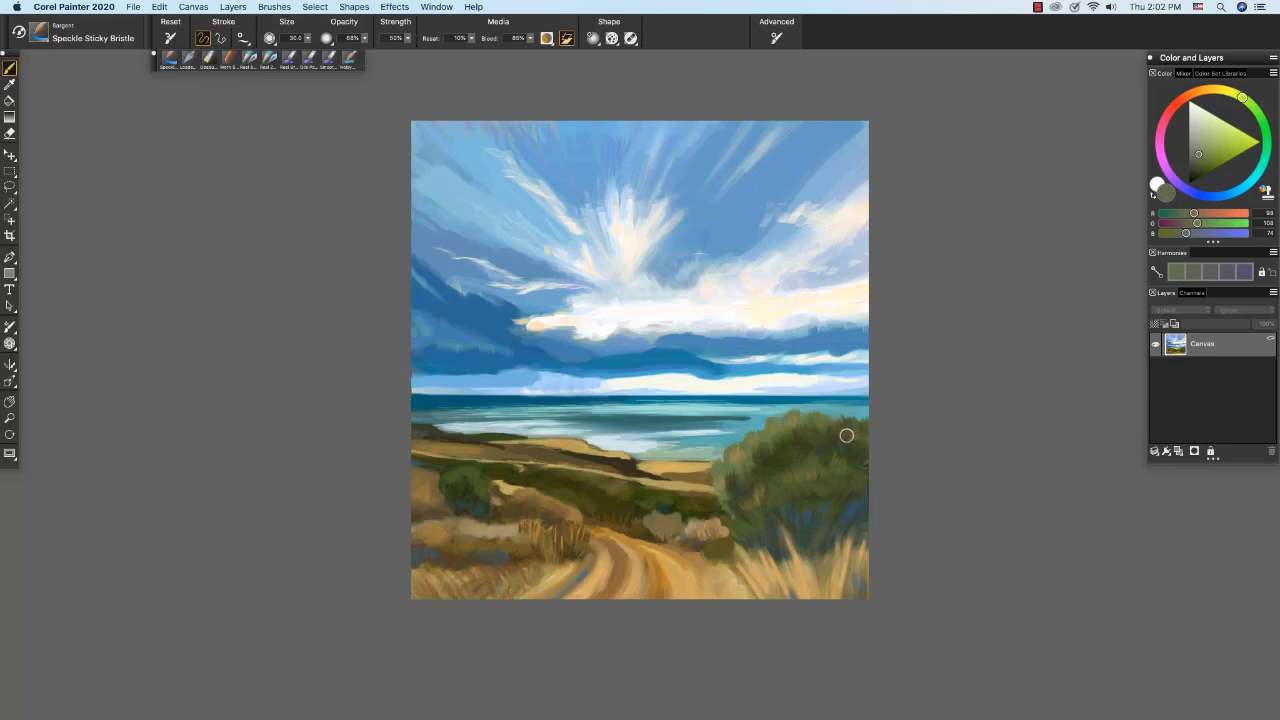
{"action": "mouse_move", "coordinate": [844, 432]}
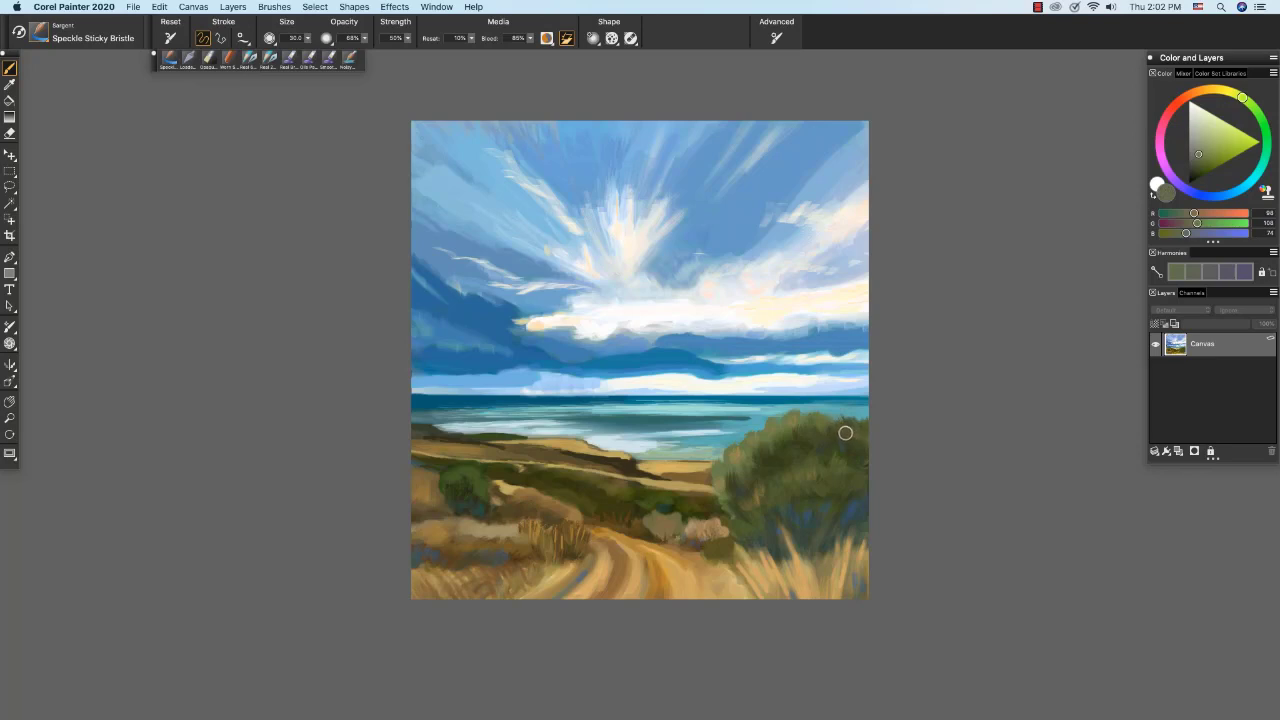
{"action": "mouse_move", "coordinate": [848, 430]}
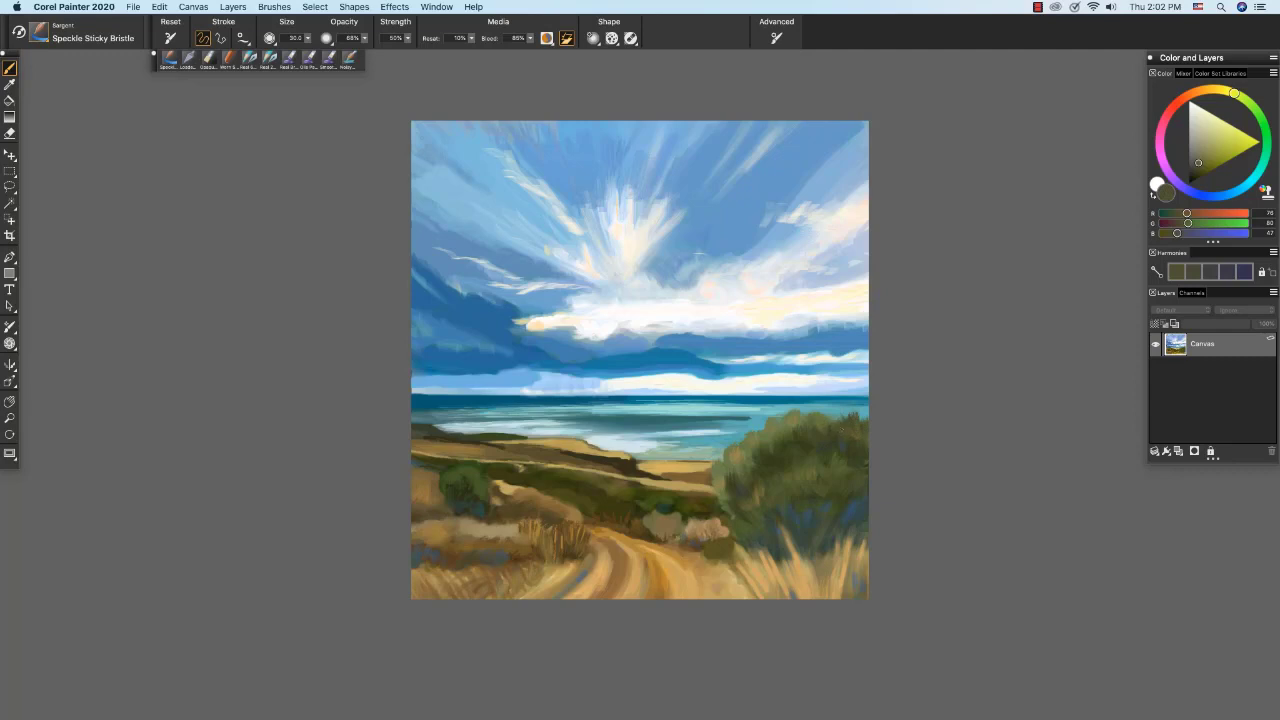
{"action": "mouse_move", "coordinate": [844, 420]}
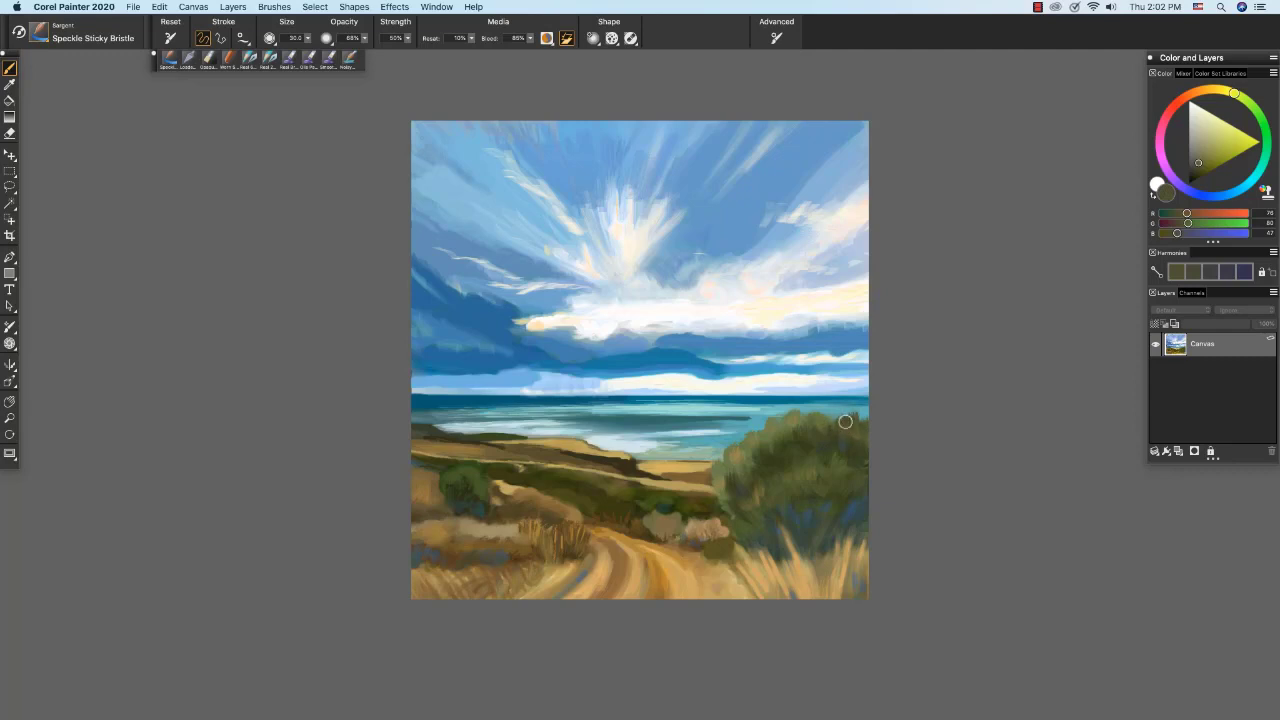
{"action": "mouse_move", "coordinate": [804, 448]}
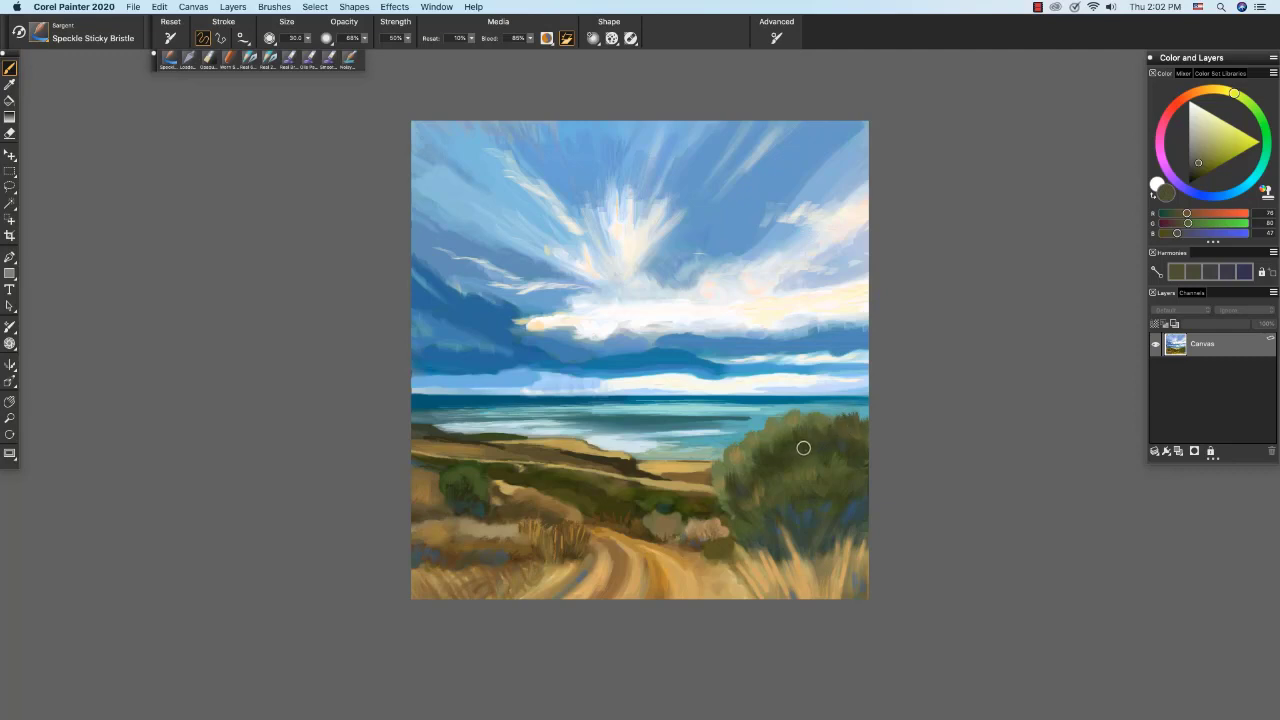
Paint speckled bristle texture strokes over the top of the acacia bush.
{"action": "left_click_drag", "start_coordinate": [804, 448], "coordinate": [844, 414]}
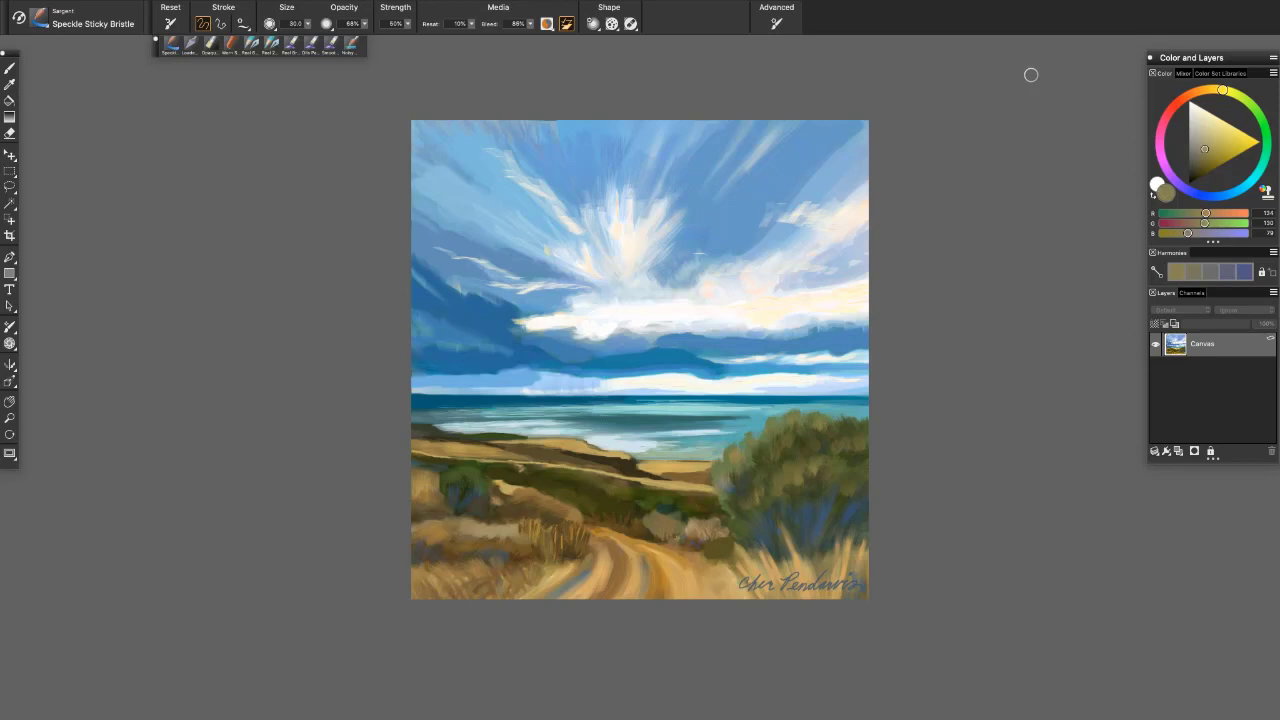
{"action": "mouse_move", "coordinate": [1032, 94]}
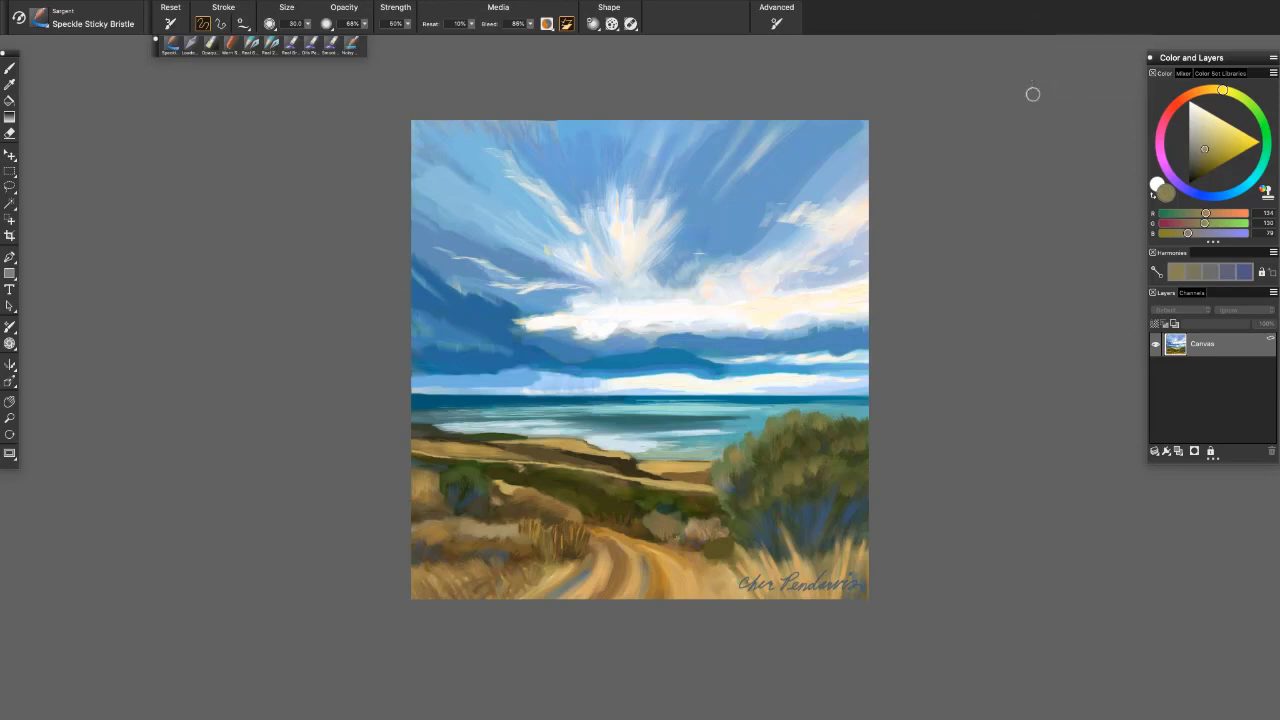